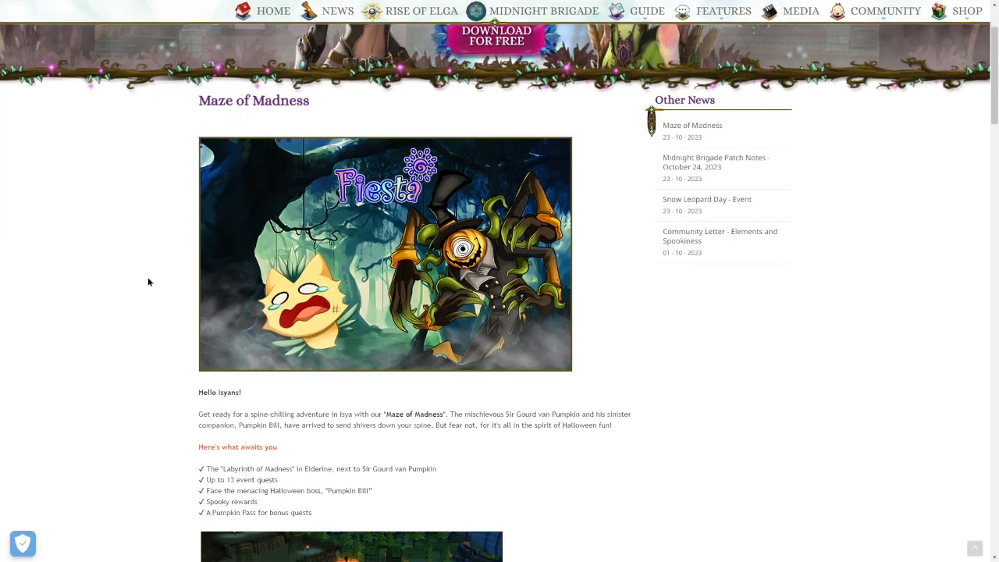
scroll("down", 3)
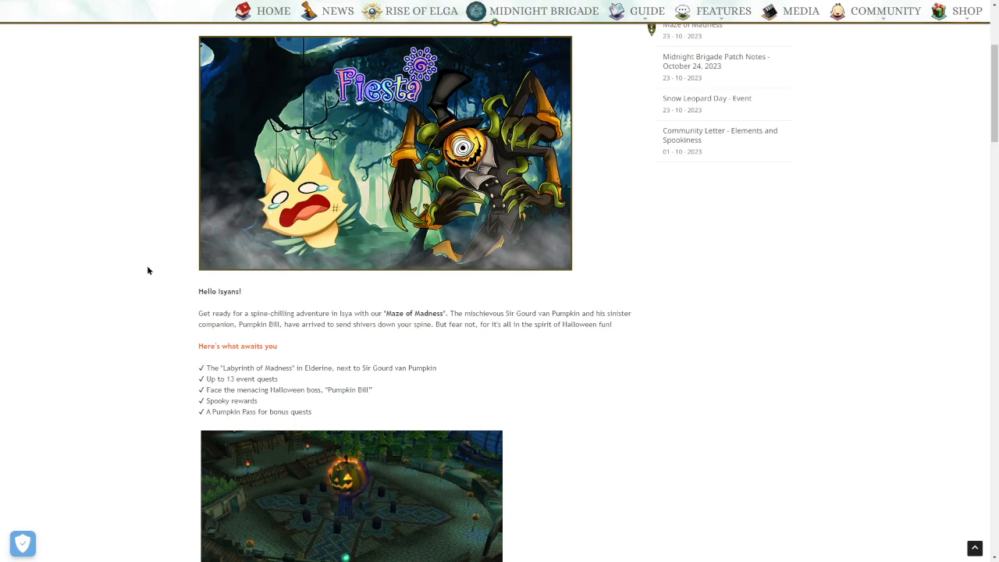
scroll("down", 3)
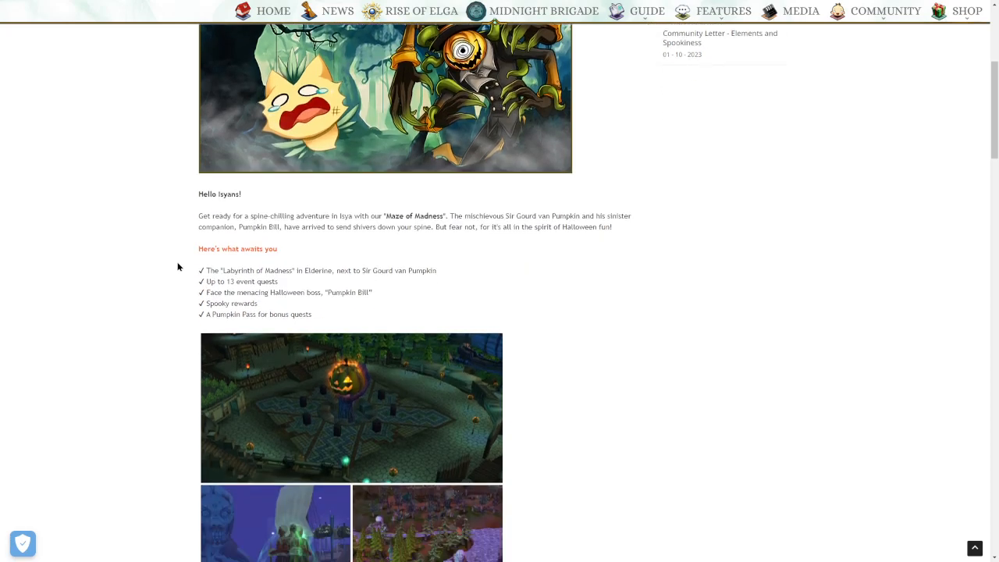
scroll("down", 3)
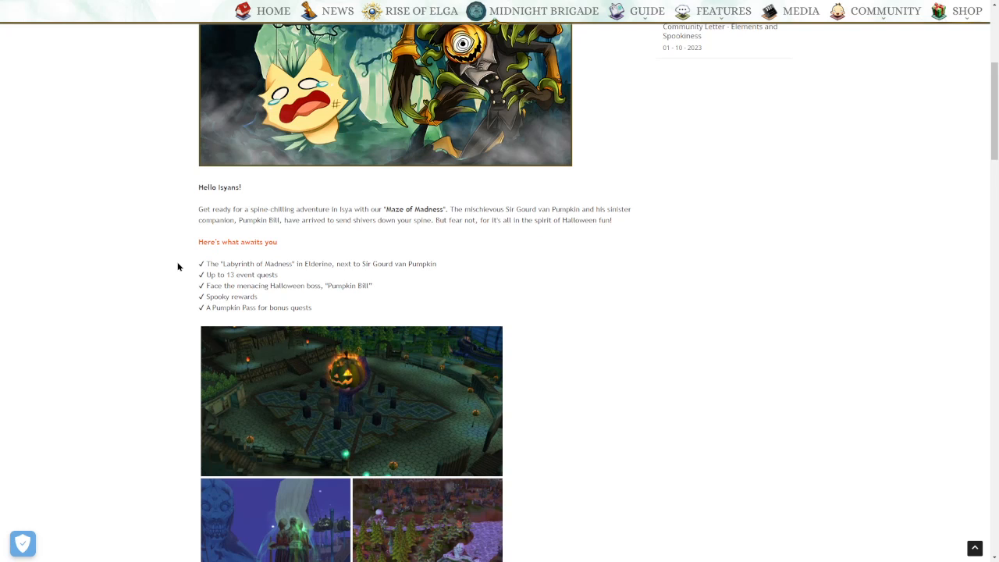
mouse_move(172, 261)
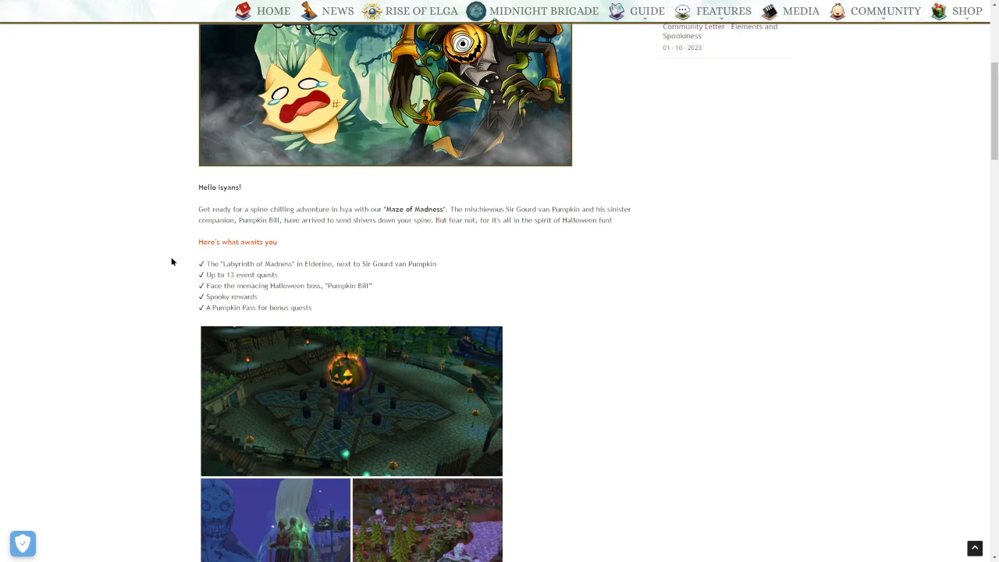
scroll("down", 3)
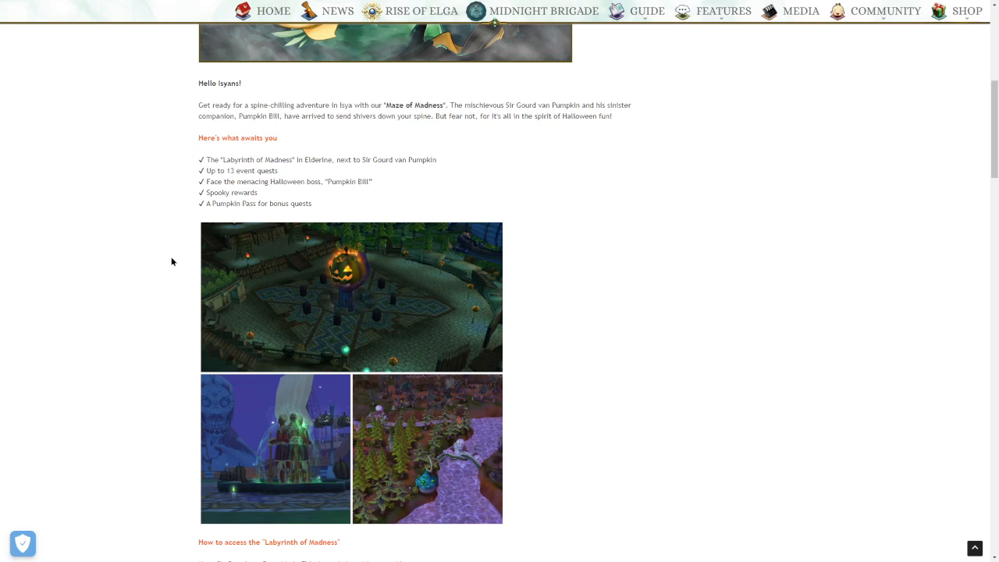
mouse_move(172, 263)
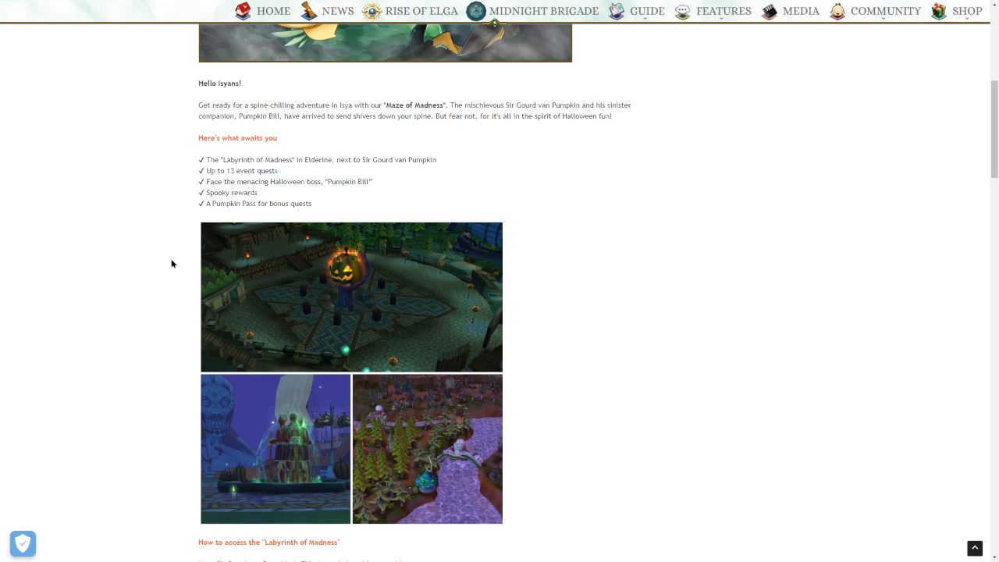
scroll("down", 3)
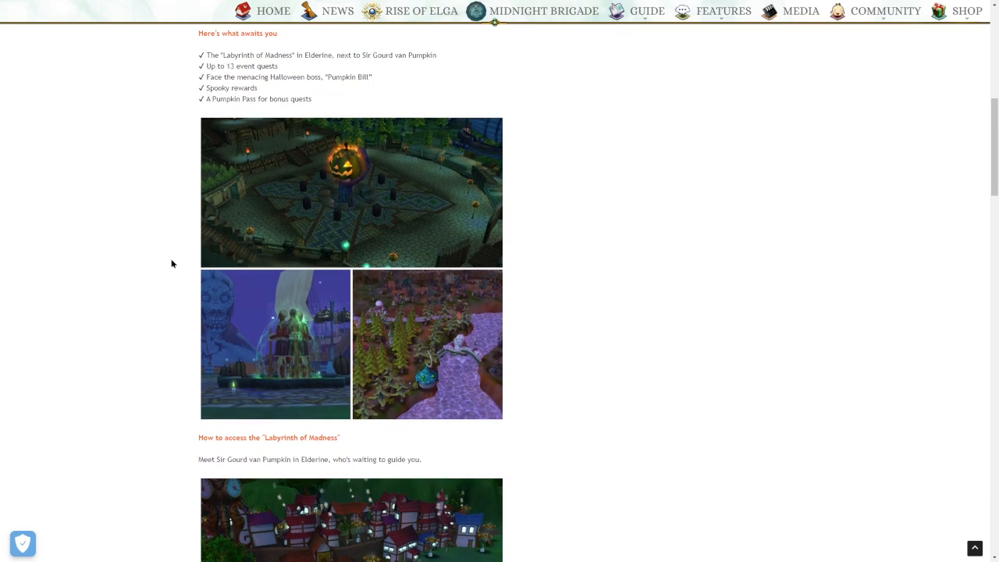
scroll("down", 3)
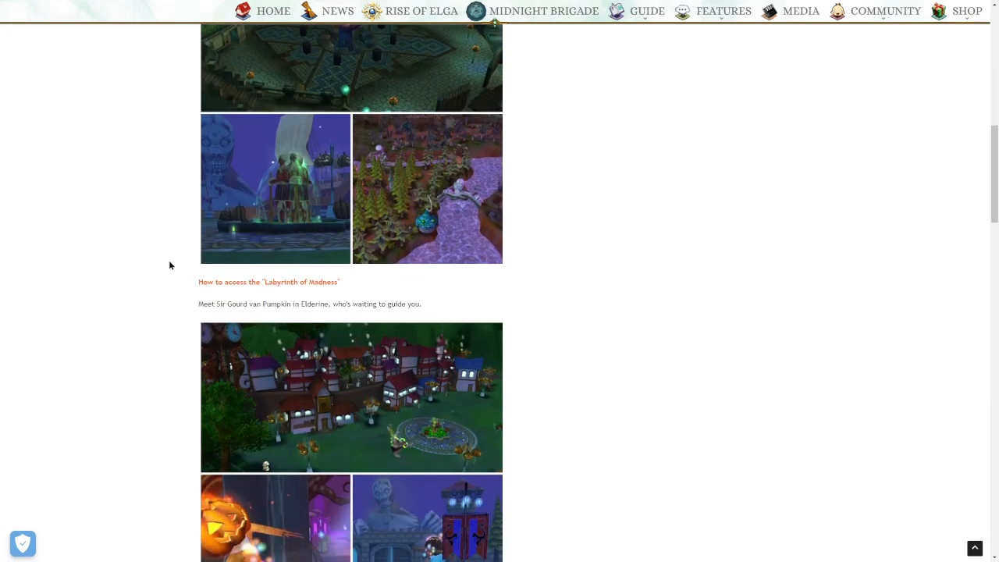
scroll("down", 3)
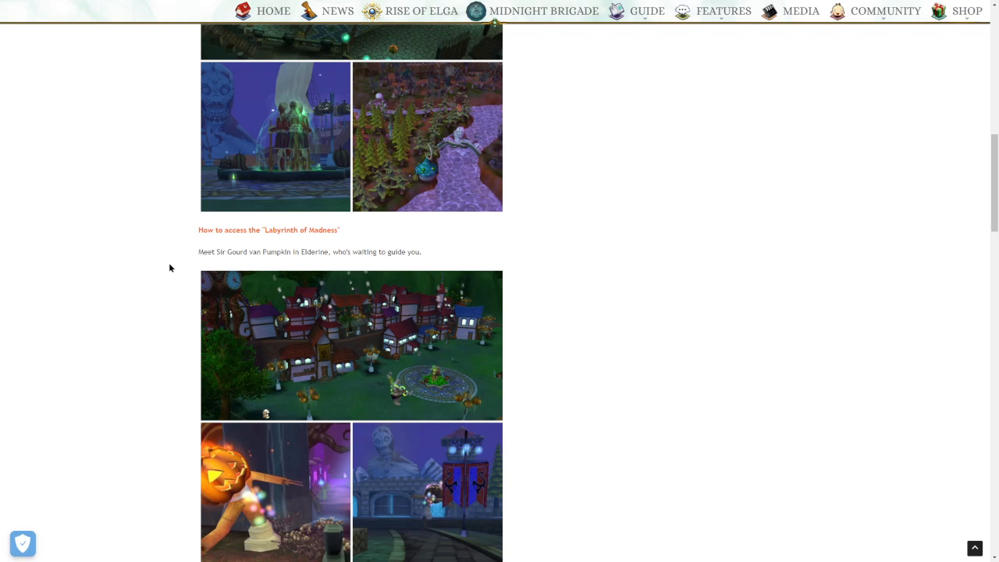
mouse_move(162, 278)
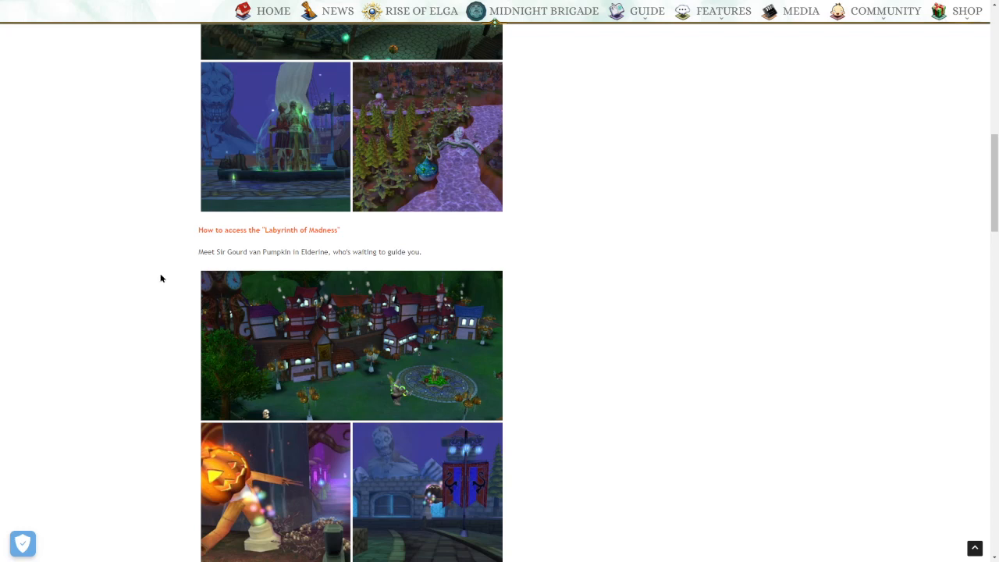
mouse_move(162, 275)
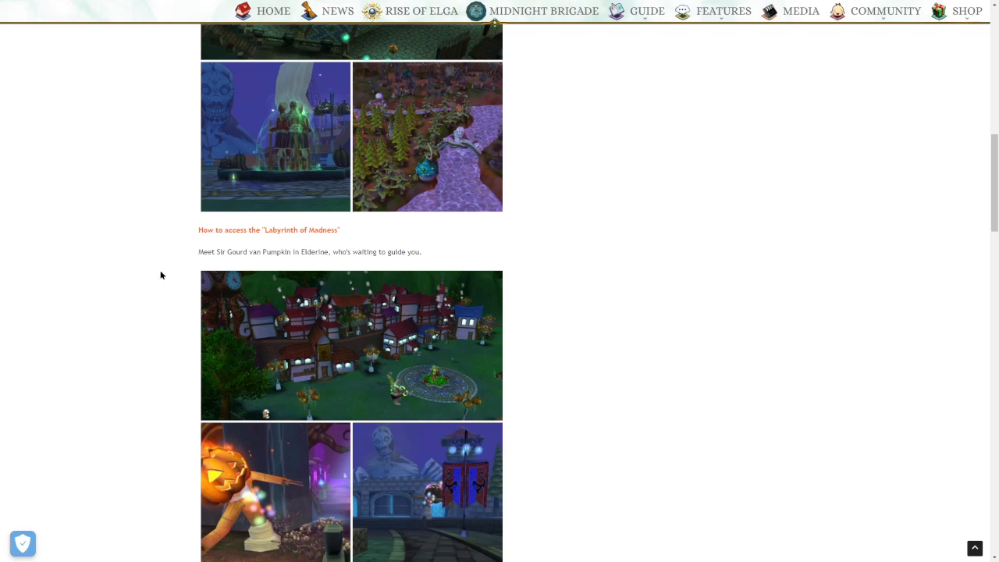
scroll("down", 3)
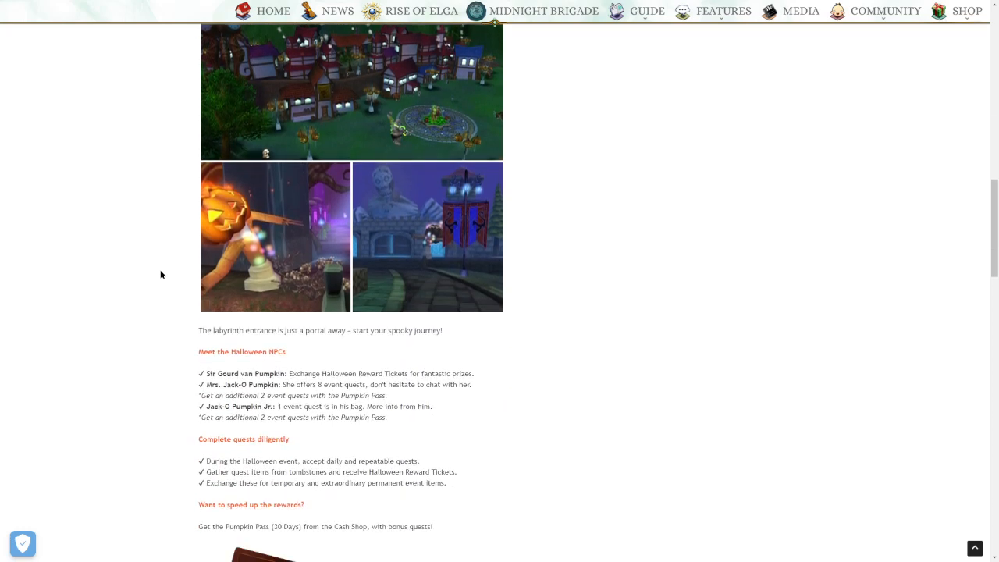
scroll("down", 3)
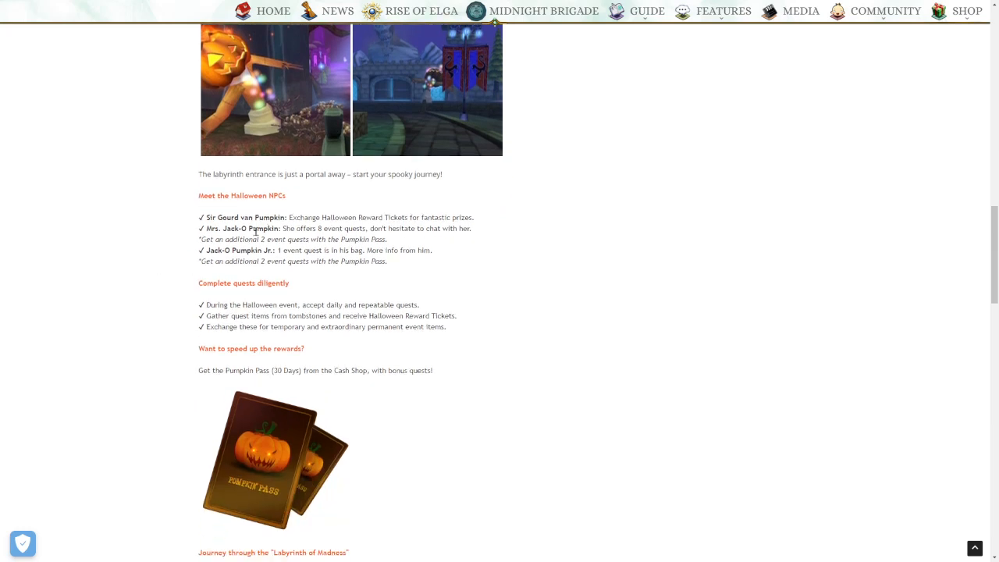
mouse_move(181, 226)
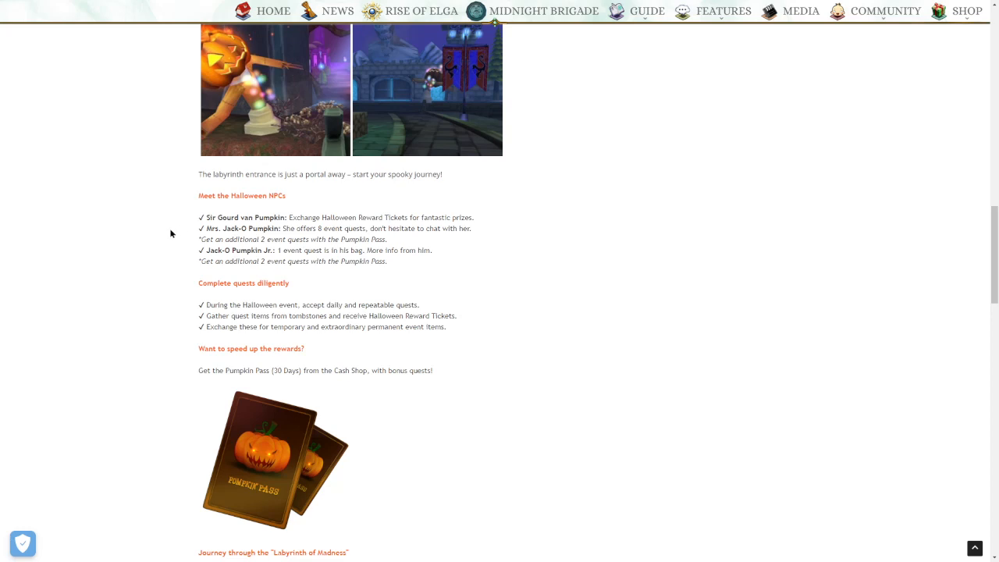
mouse_move(166, 242)
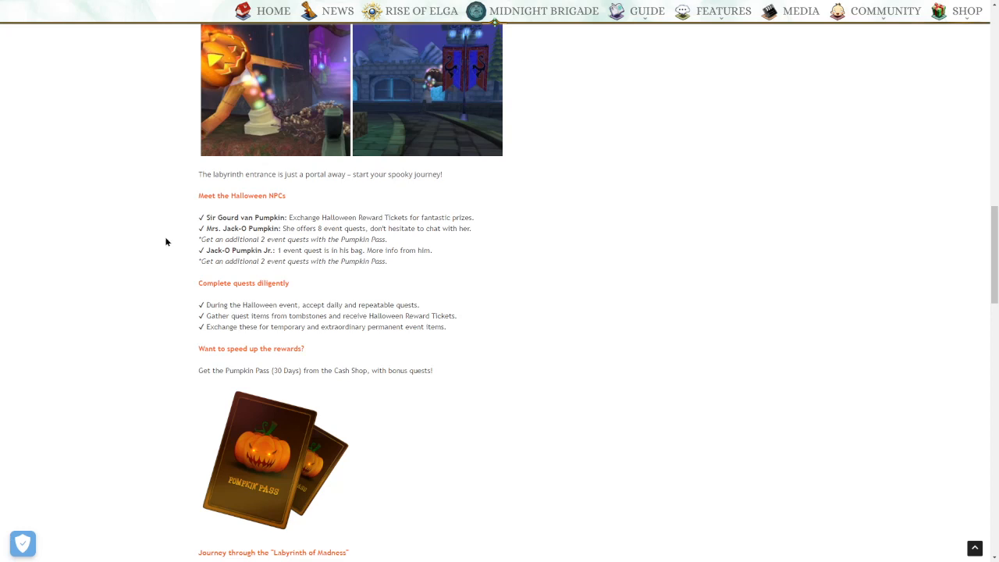
mouse_move(158, 248)
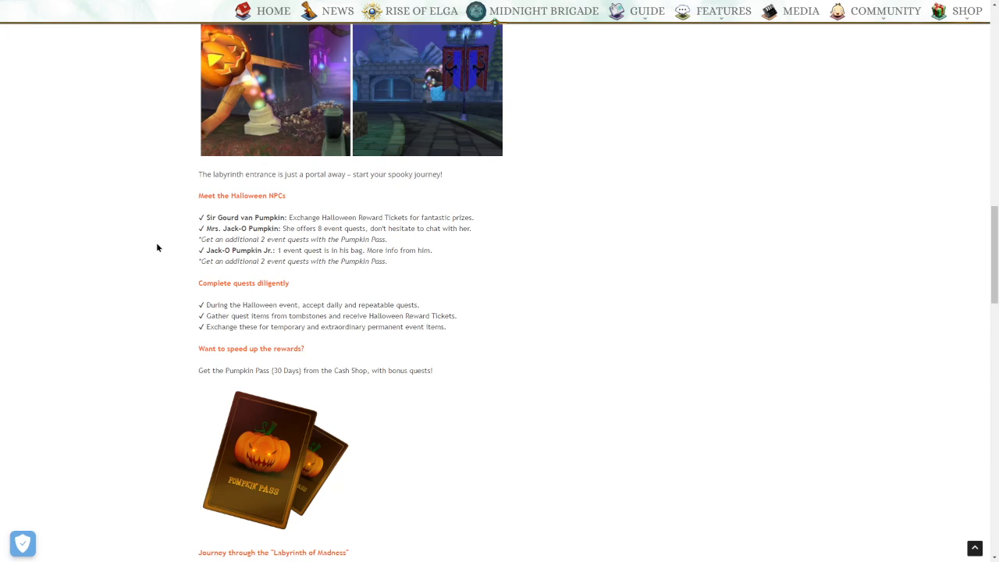
mouse_move(207, 248)
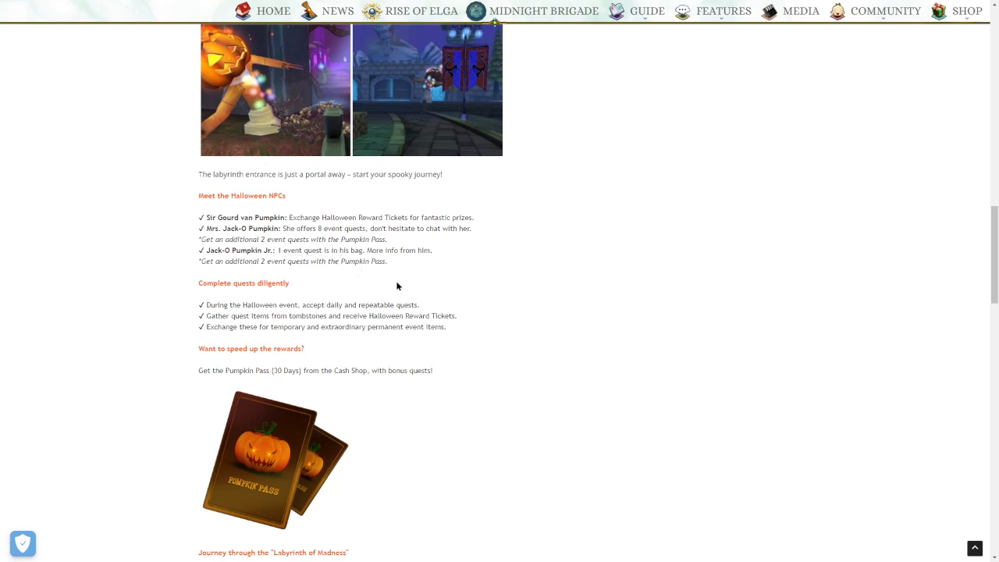
mouse_move(251, 274)
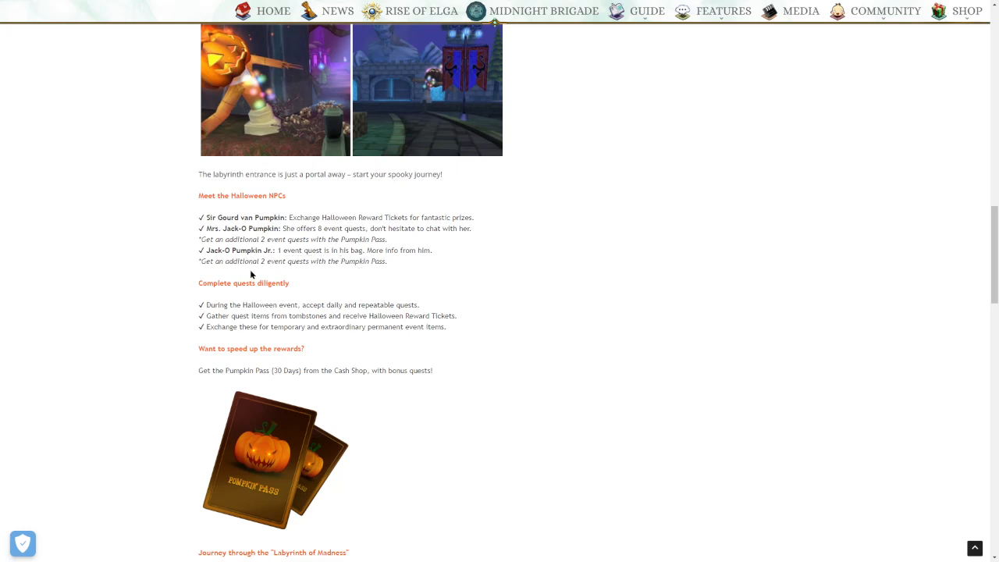
scroll("down", 3)
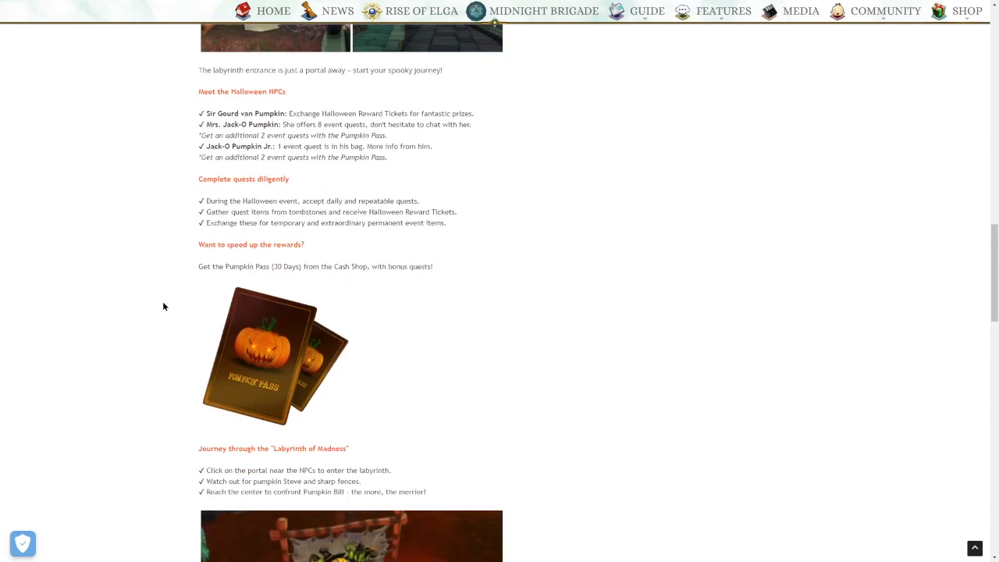
mouse_move(153, 225)
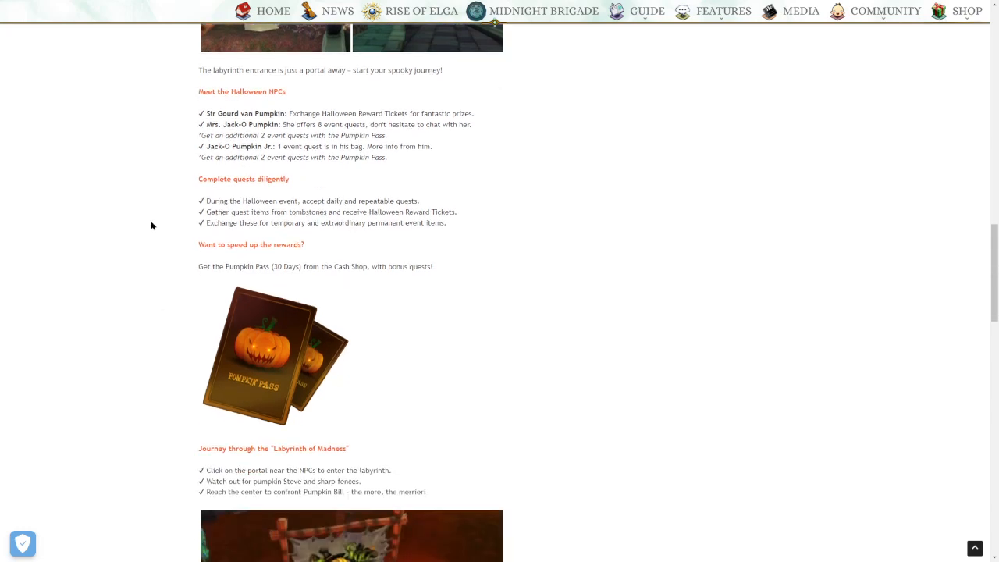
mouse_move(153, 226)
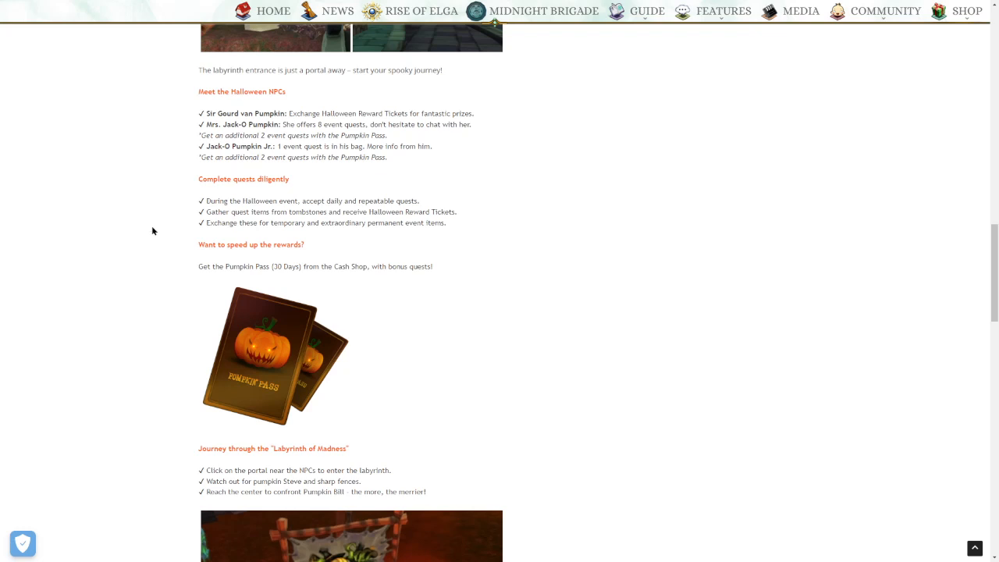
mouse_move(150, 235)
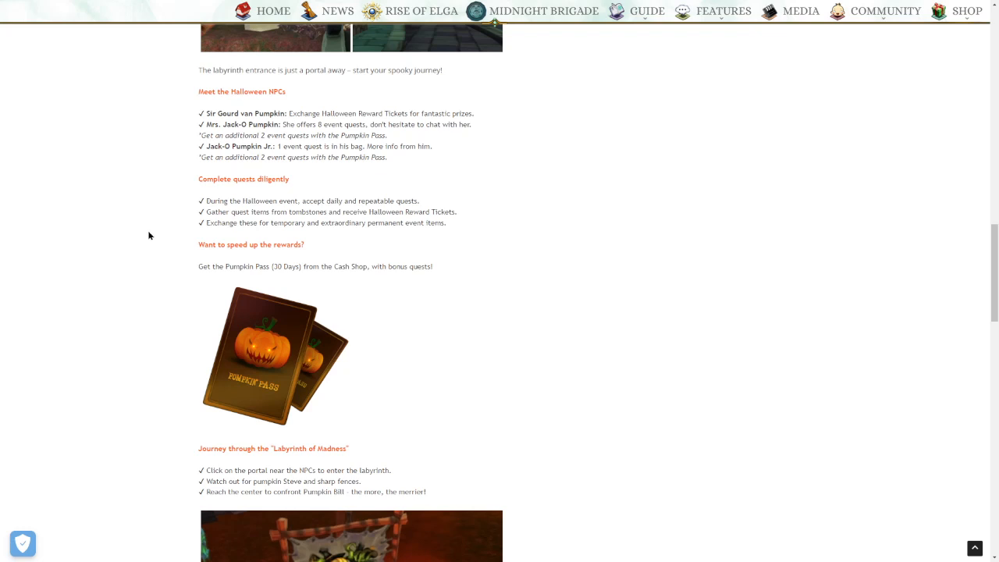
mouse_move(142, 247)
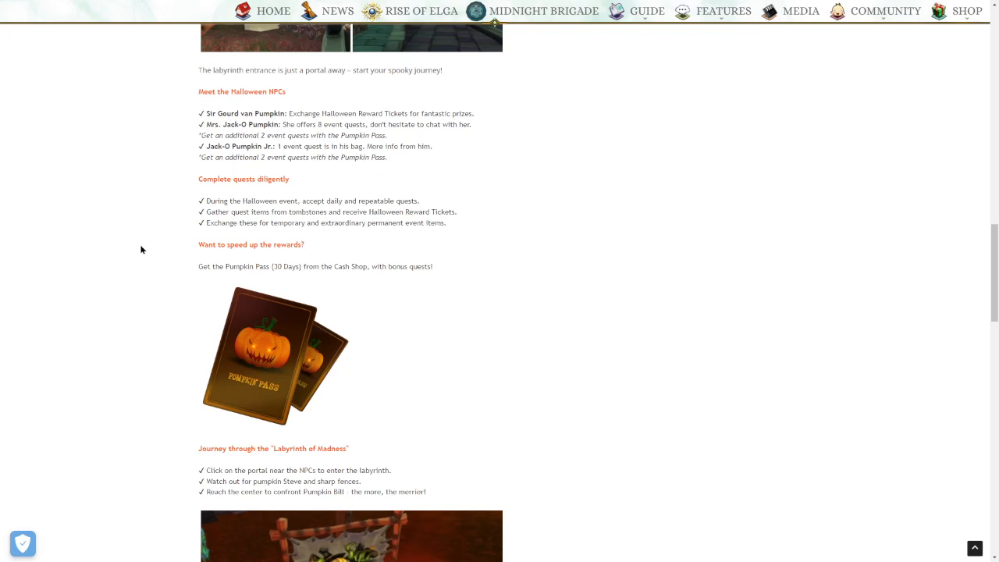
scroll("down", 3)
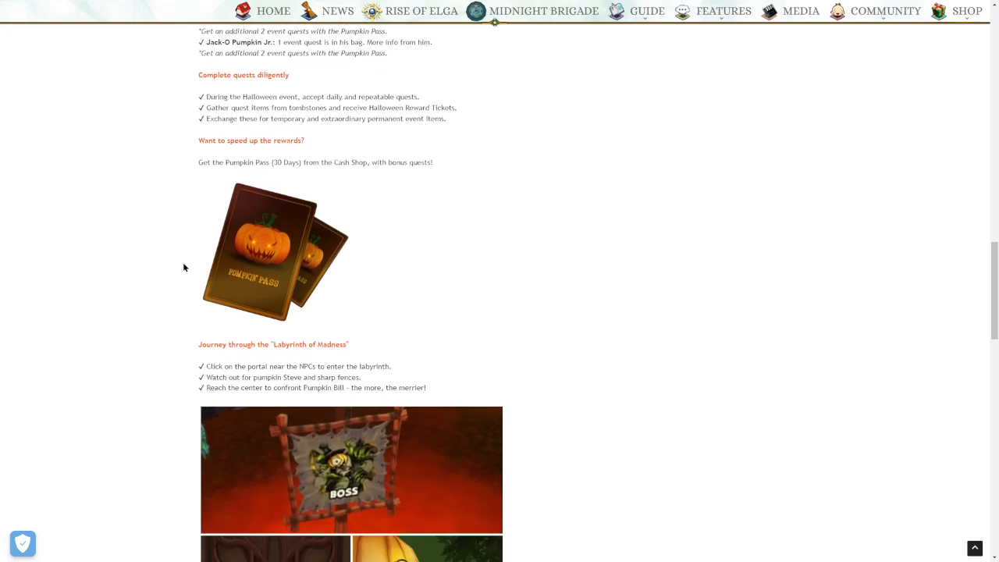
mouse_move(340, 289)
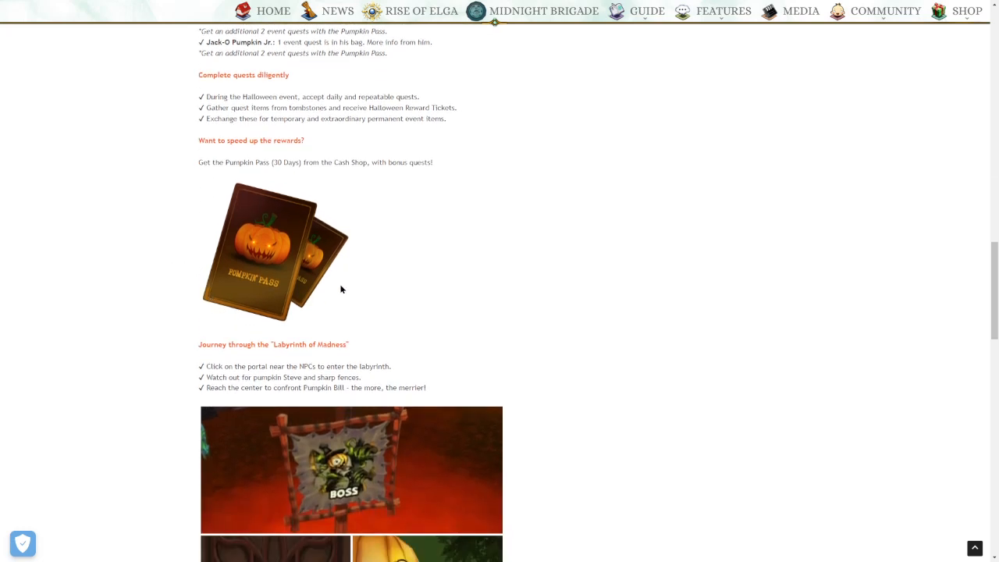
mouse_move(418, 302)
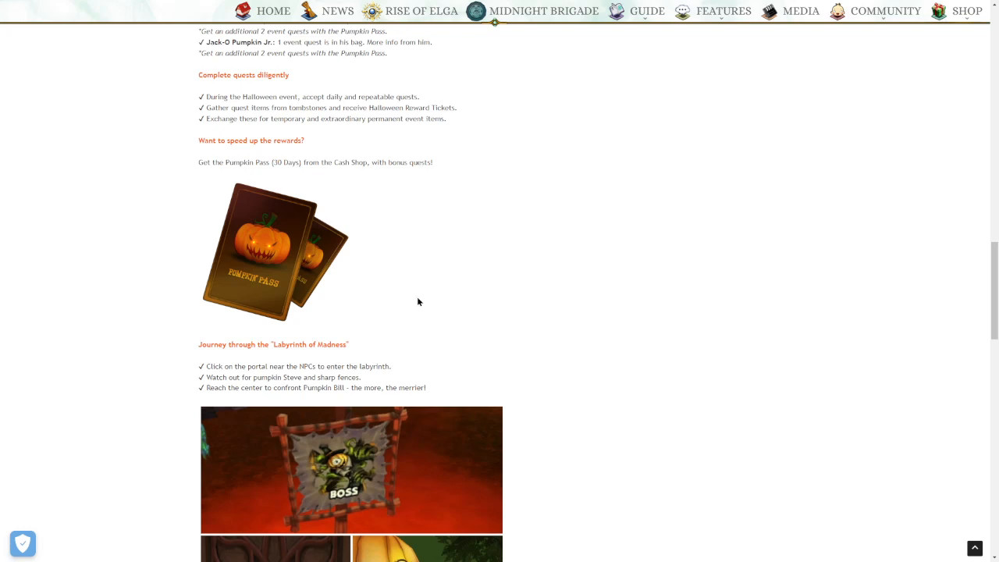
scroll("down", 3)
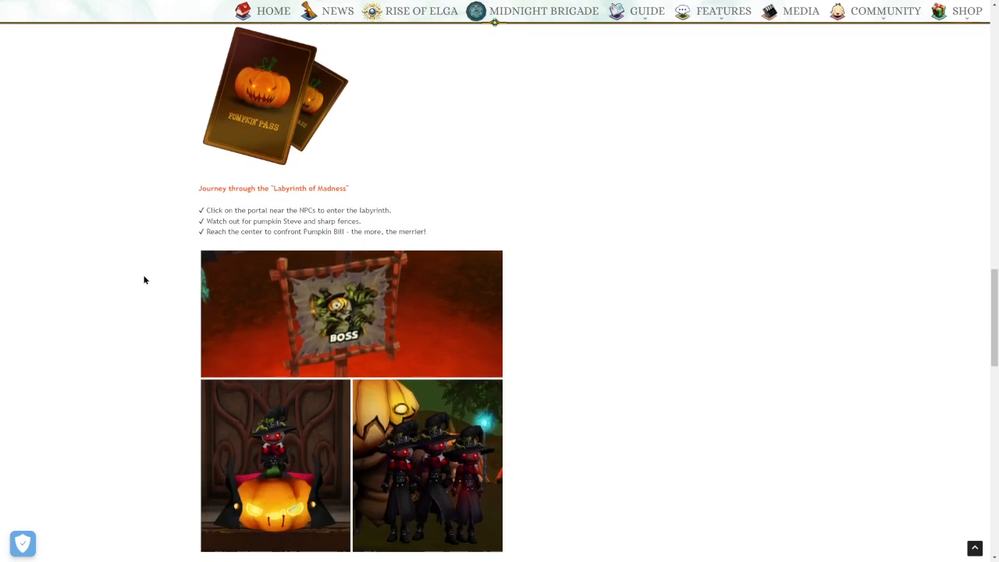
scroll("down", 3)
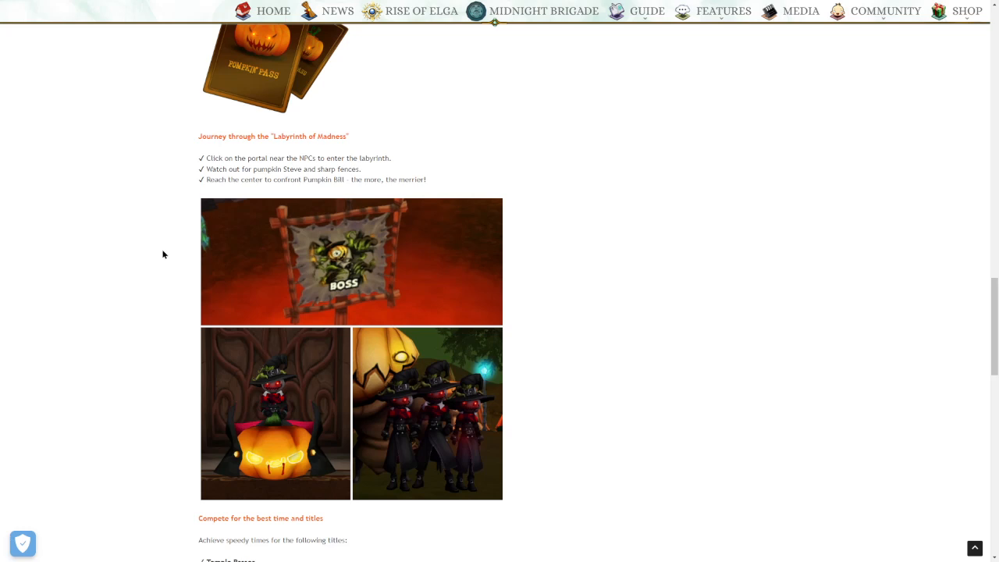
mouse_move(160, 261)
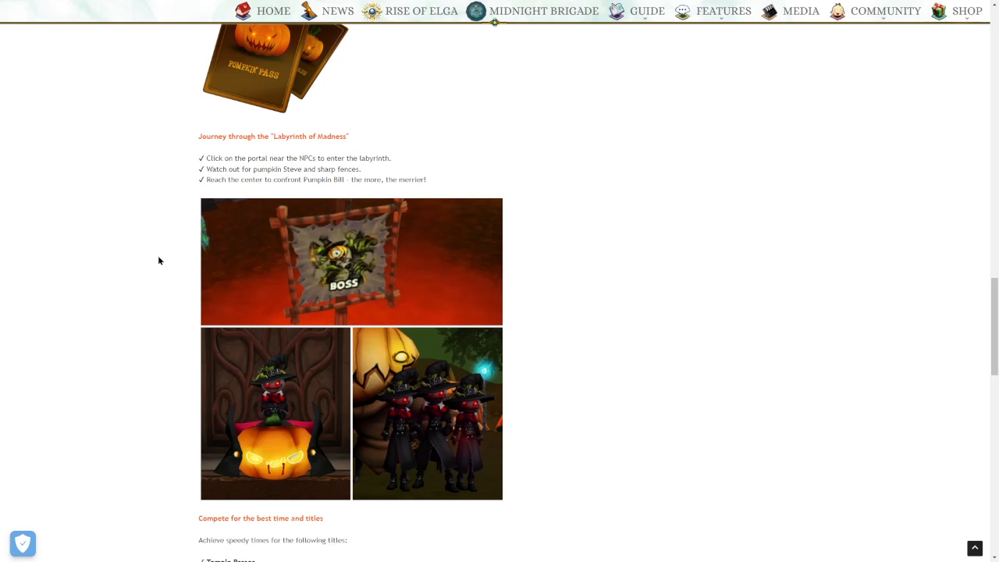
mouse_move(155, 268)
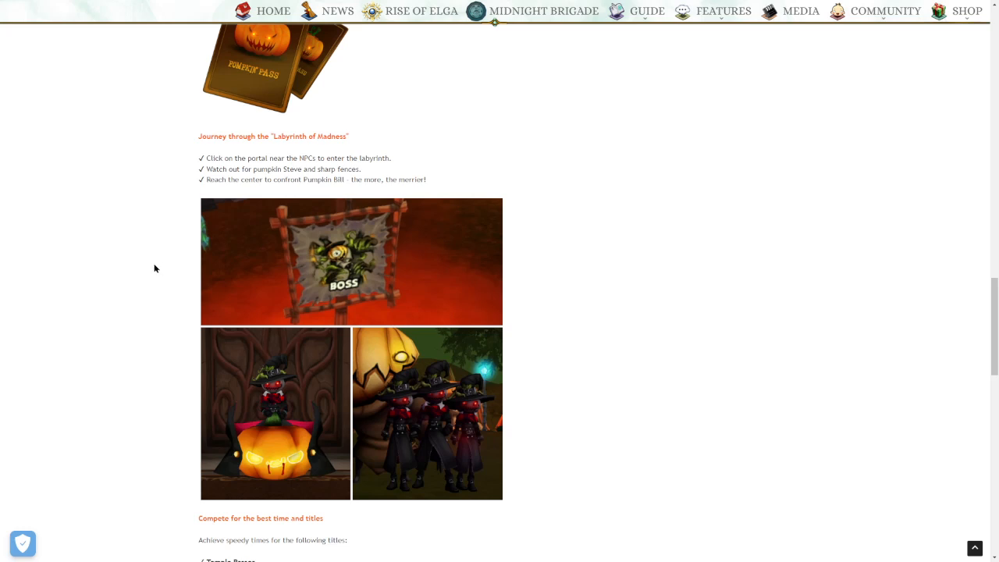
mouse_move(152, 266)
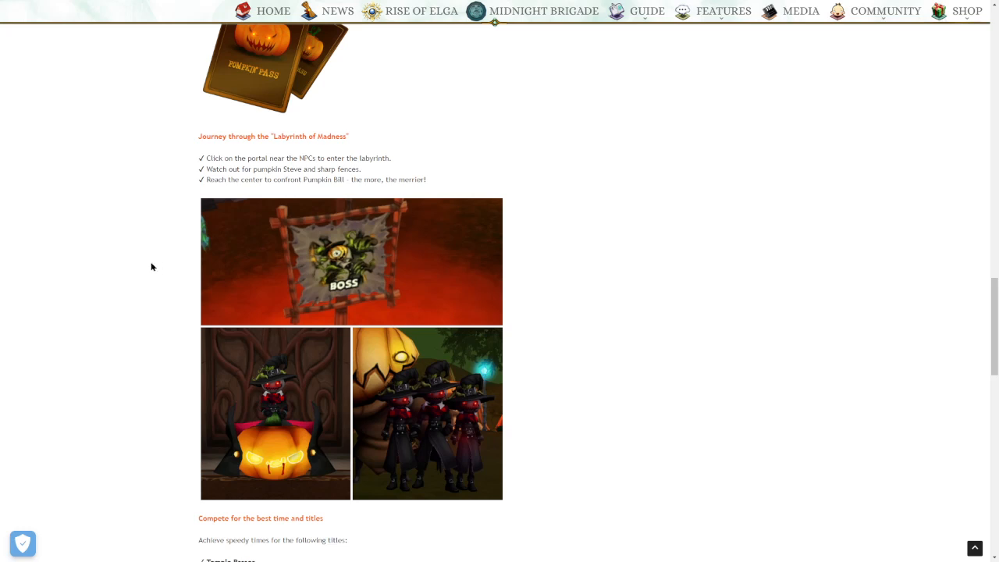
scroll("down", 3)
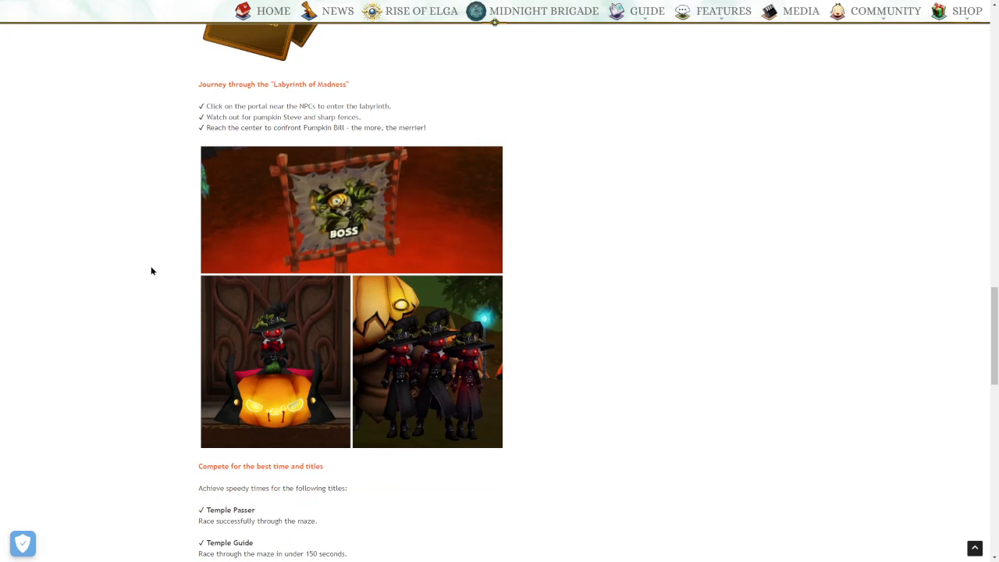
mouse_move(140, 276)
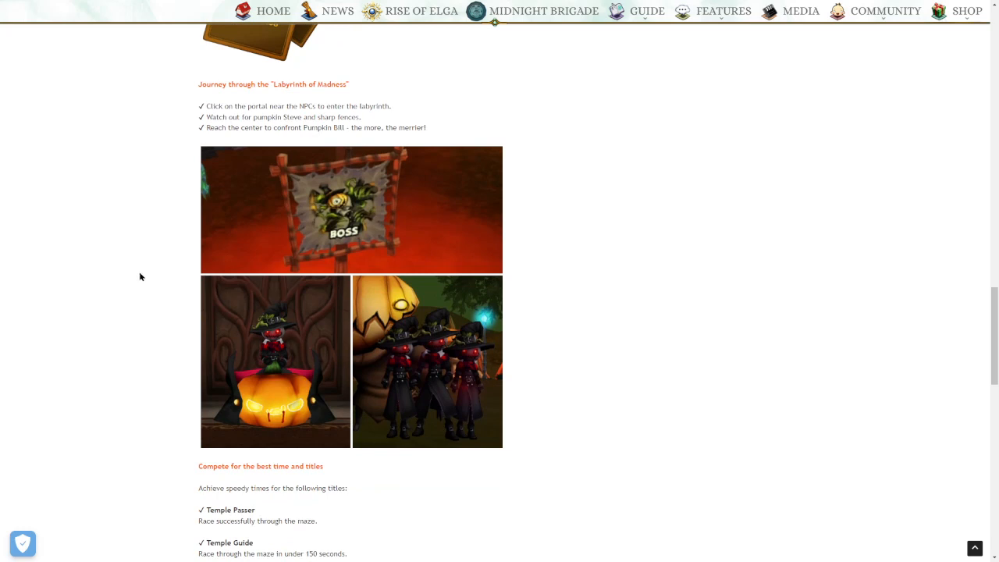
mouse_move(143, 279)
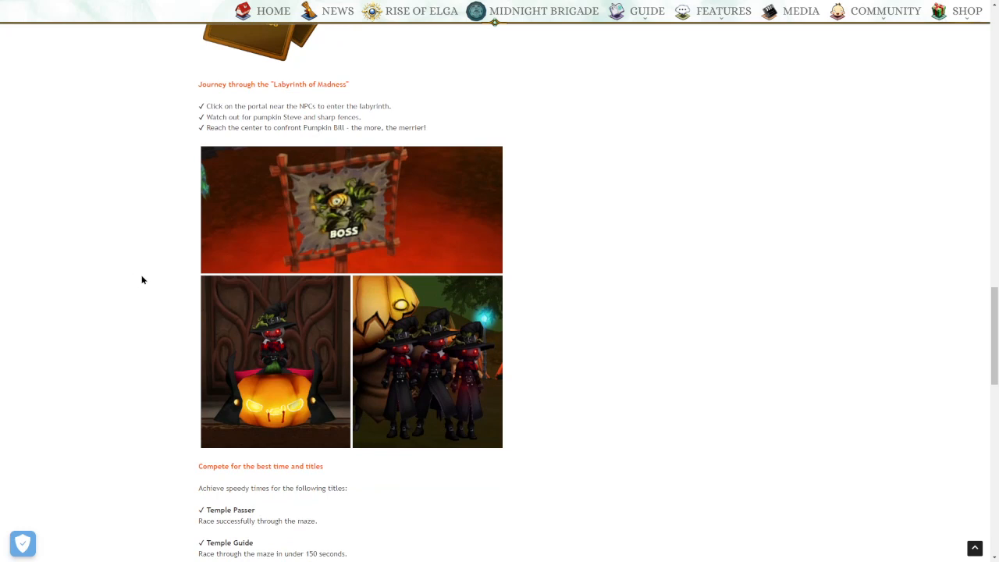
scroll("down", 3)
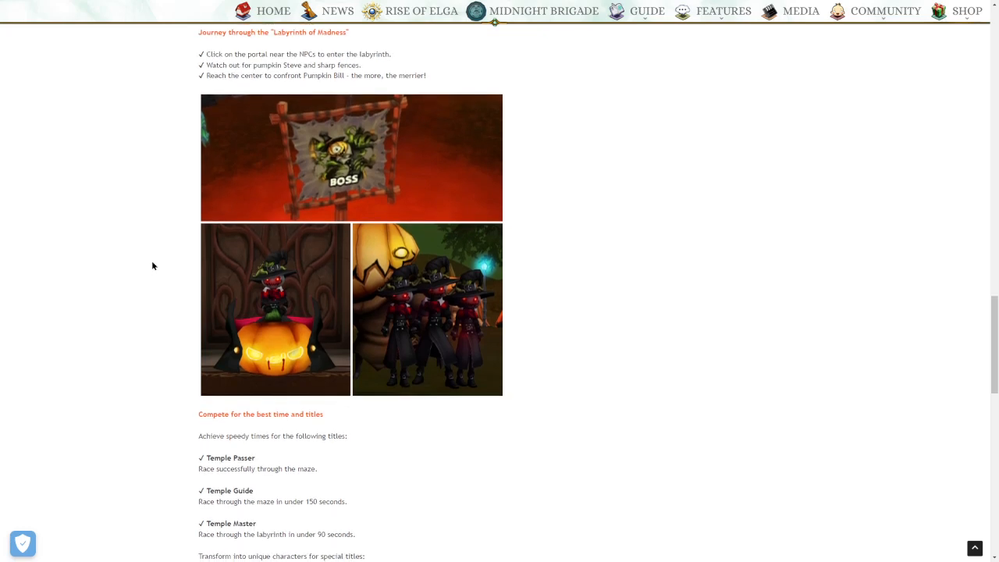
scroll("down", 3)
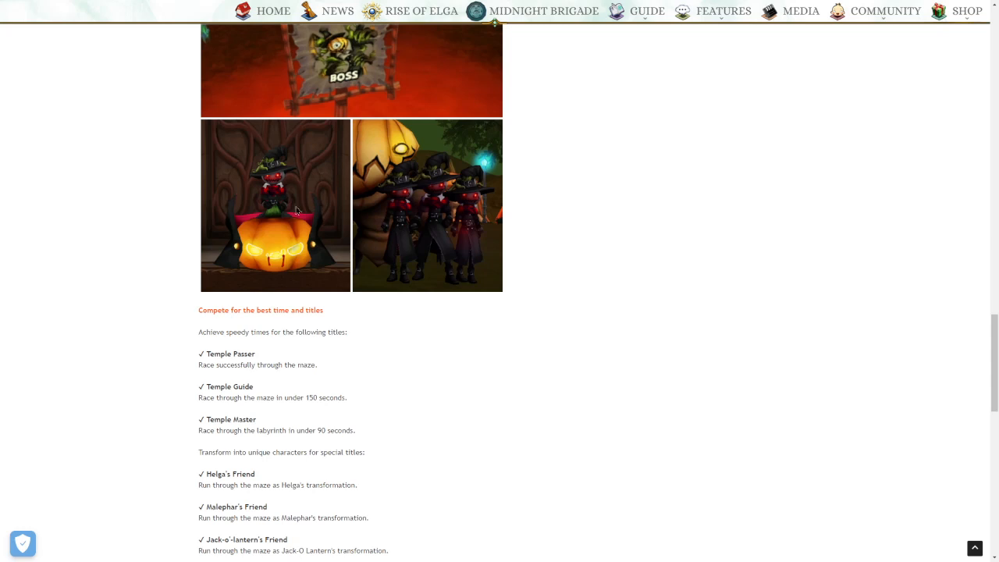
mouse_move(285, 258)
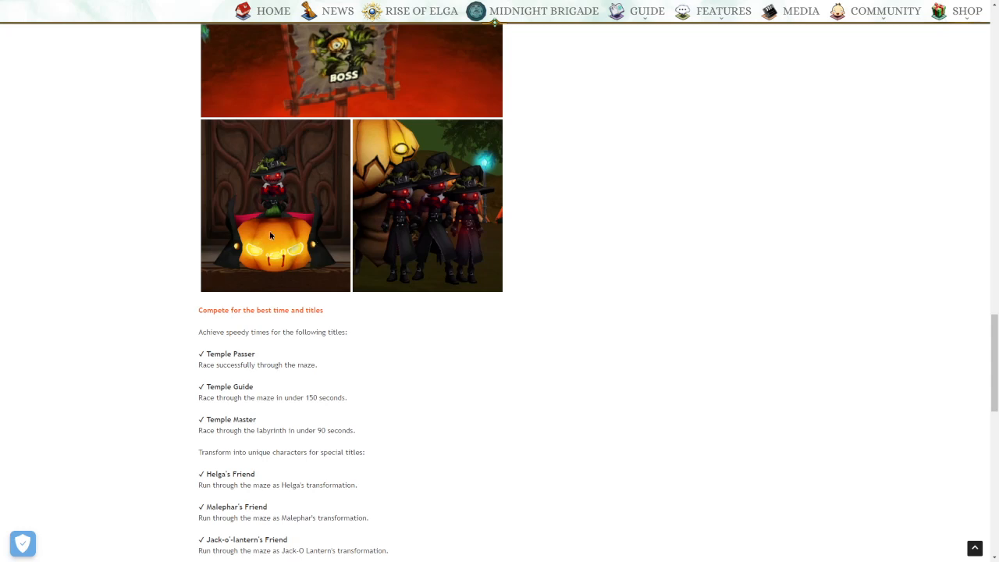
mouse_move(265, 240)
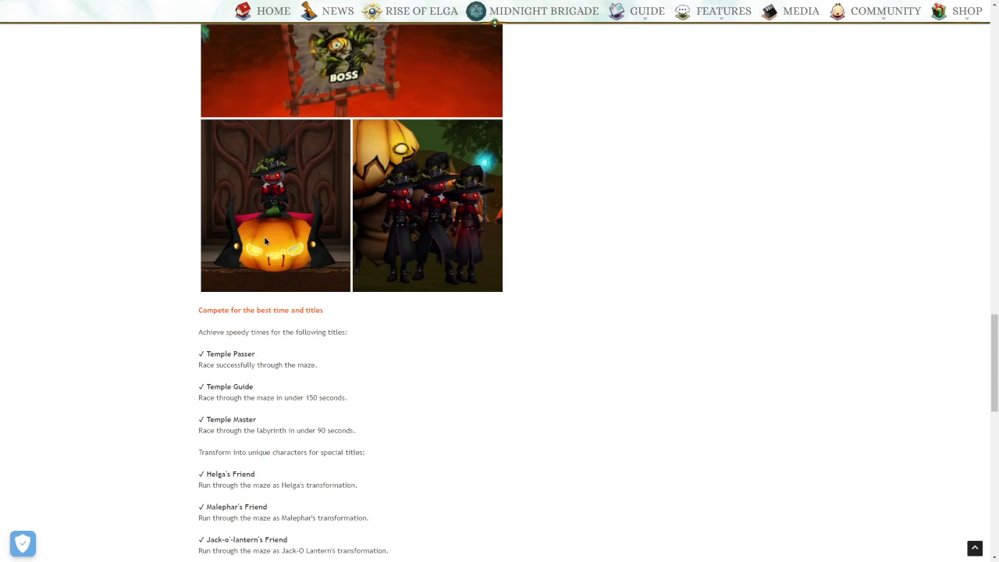
mouse_move(231, 241)
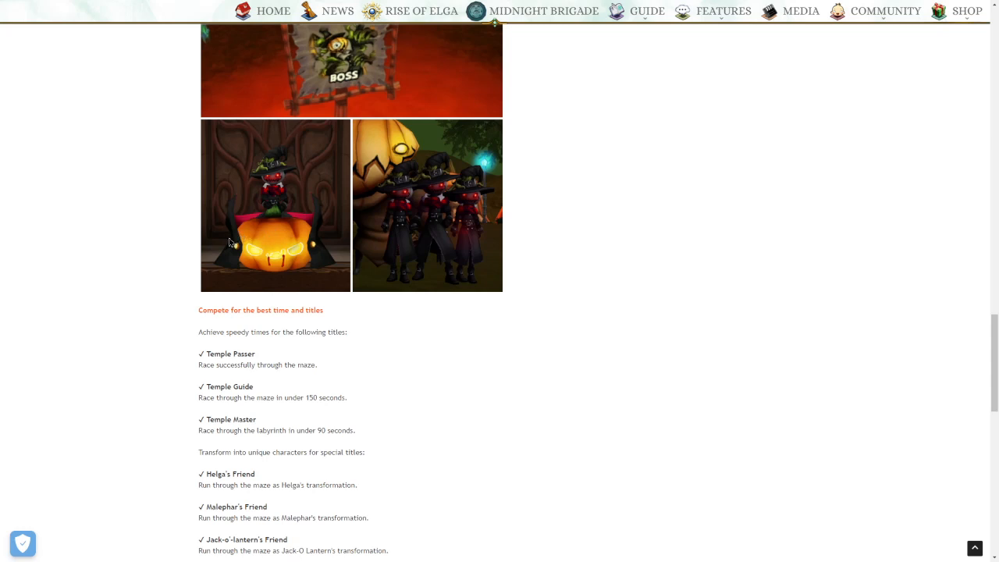
scroll("down", 3)
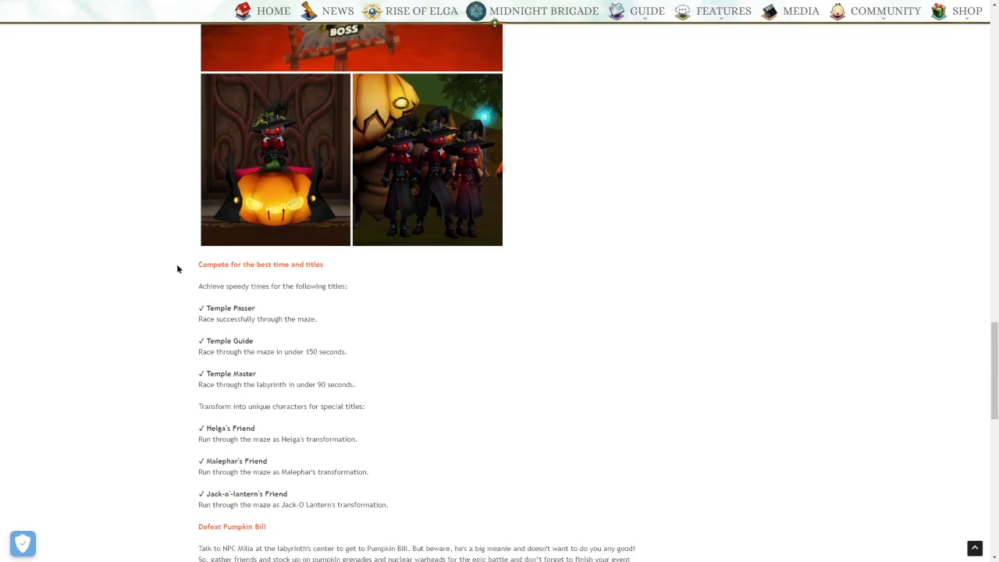
scroll("down", 3)
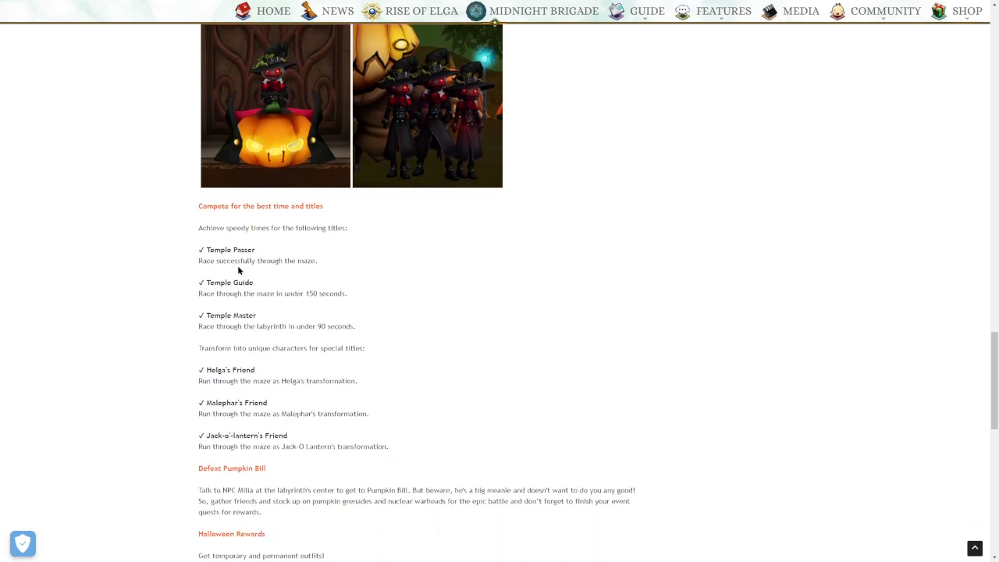
mouse_move(190, 268)
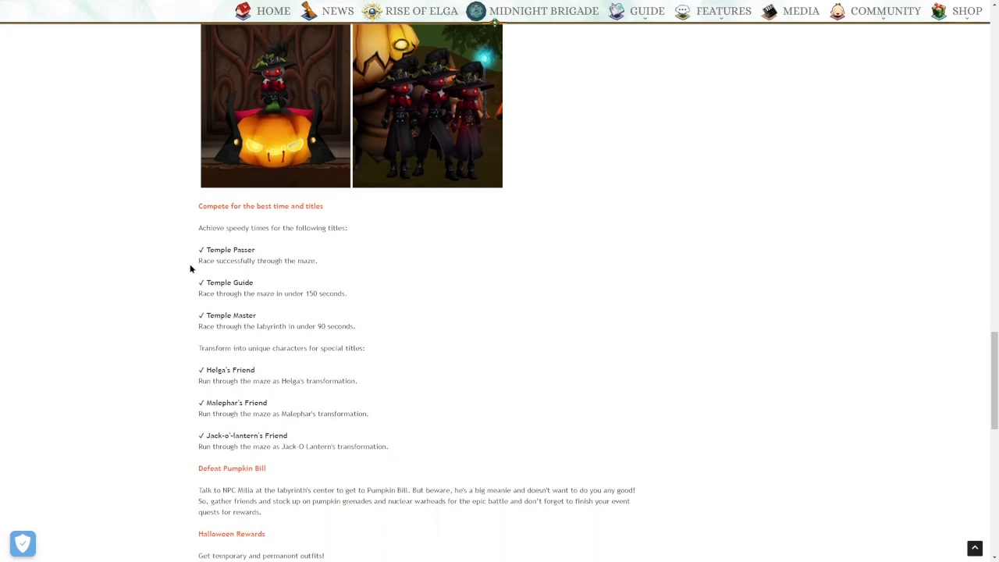
scroll("down", 3)
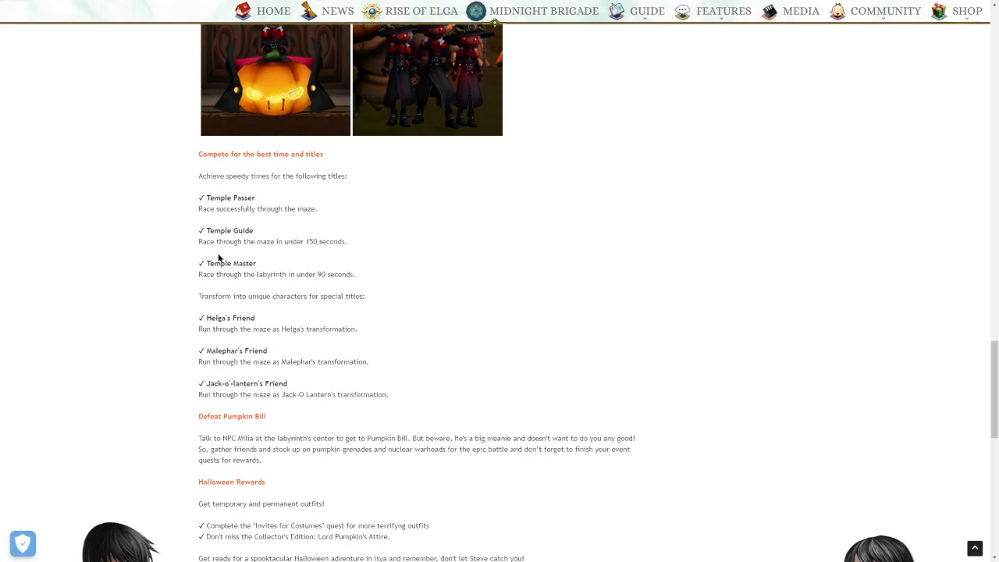
mouse_move(221, 265)
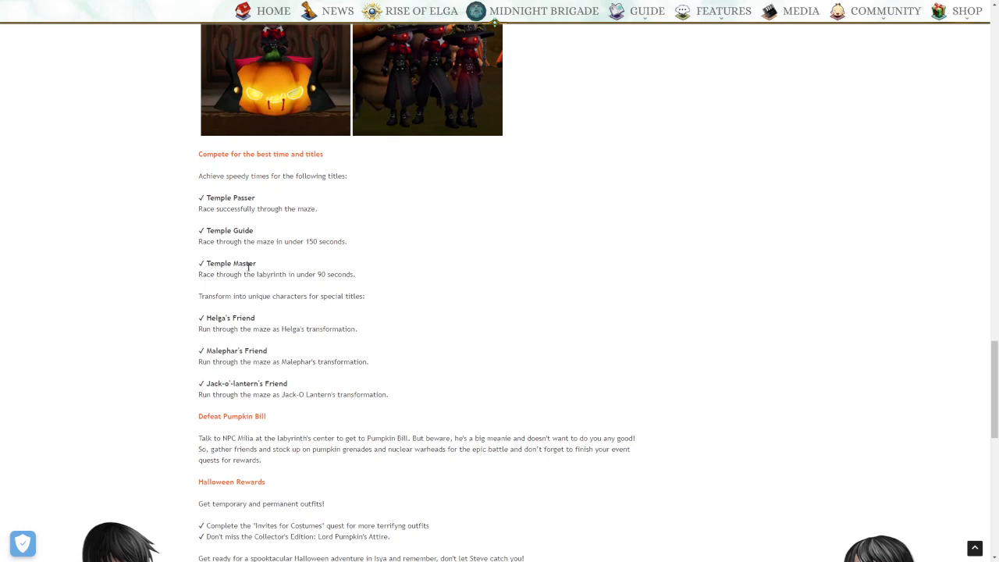
scroll("down", 3)
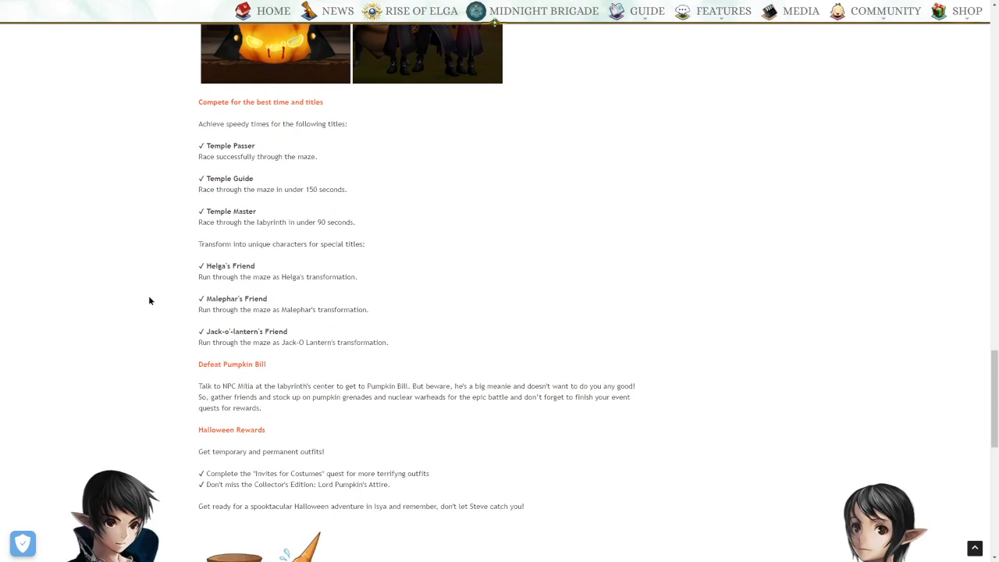
mouse_move(263, 279)
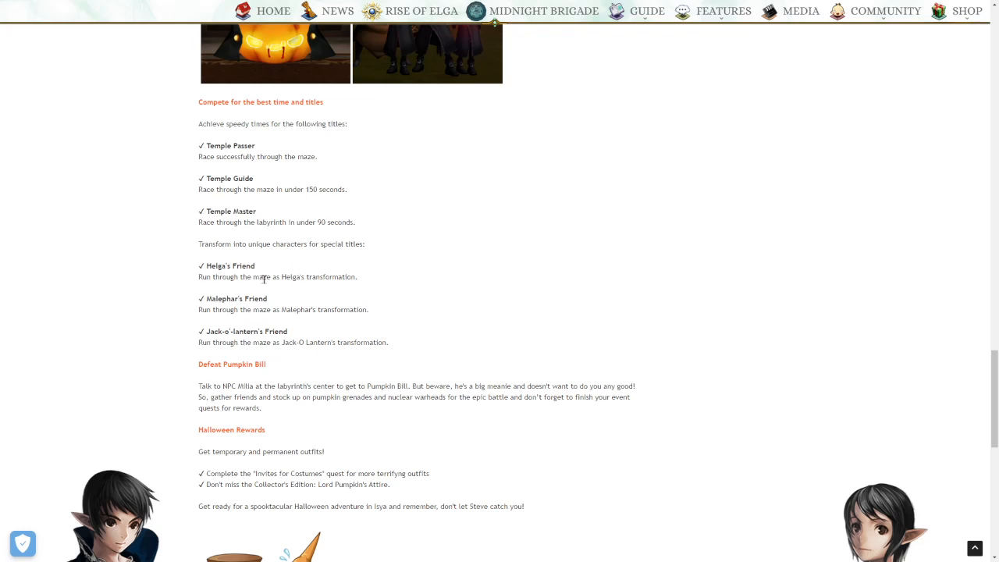
scroll("down", 3)
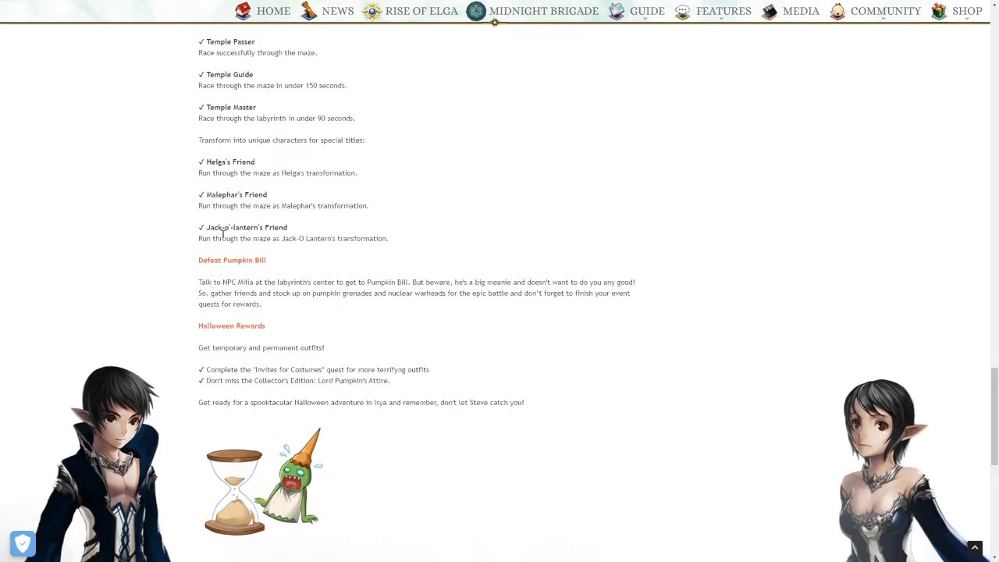
mouse_move(175, 233)
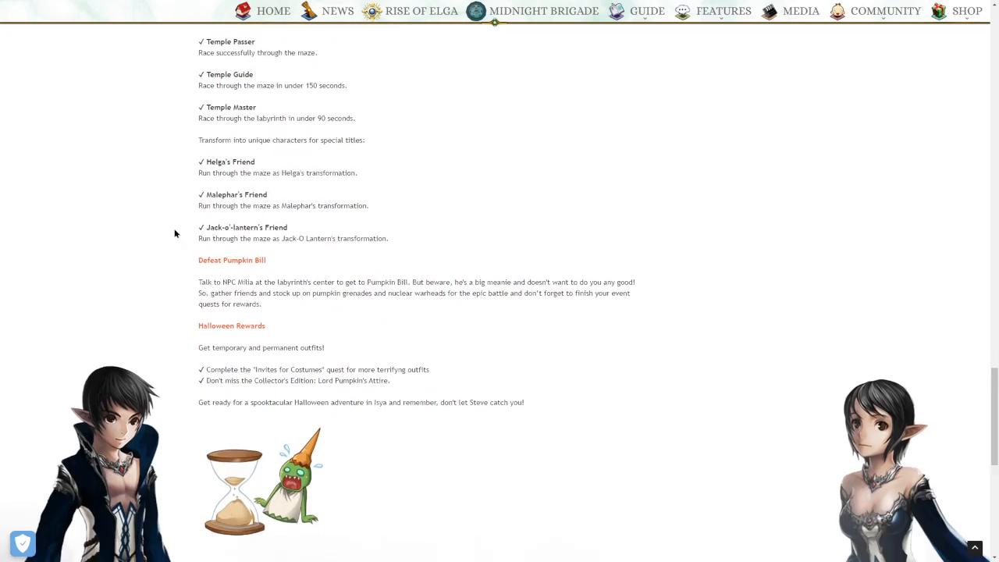
mouse_move(180, 242)
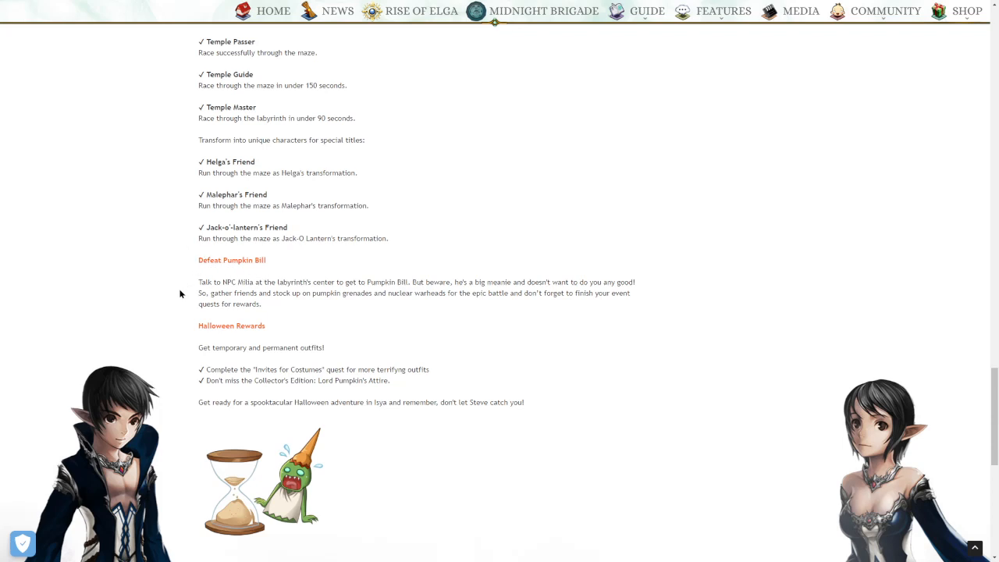
mouse_move(173, 290)
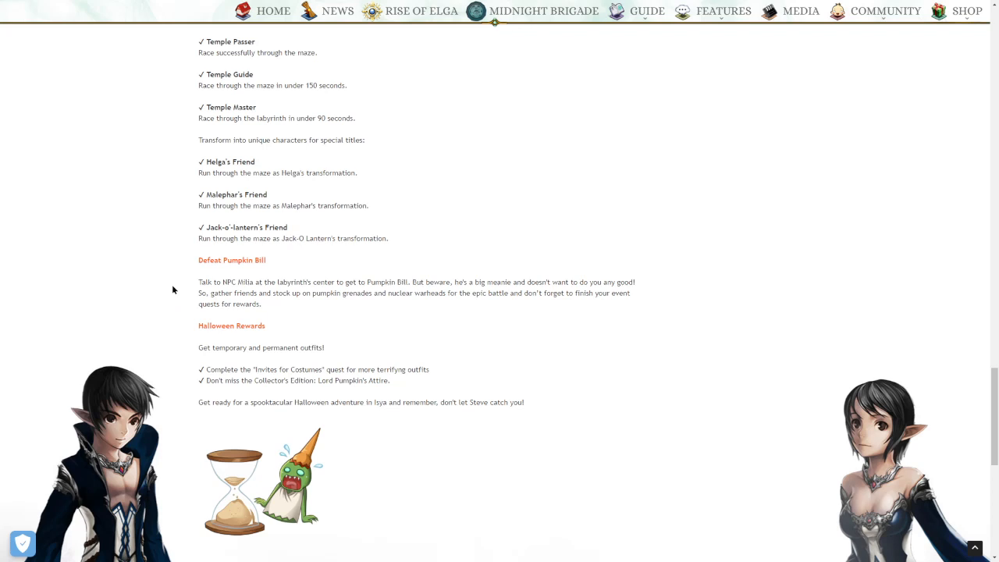
mouse_move(171, 295)
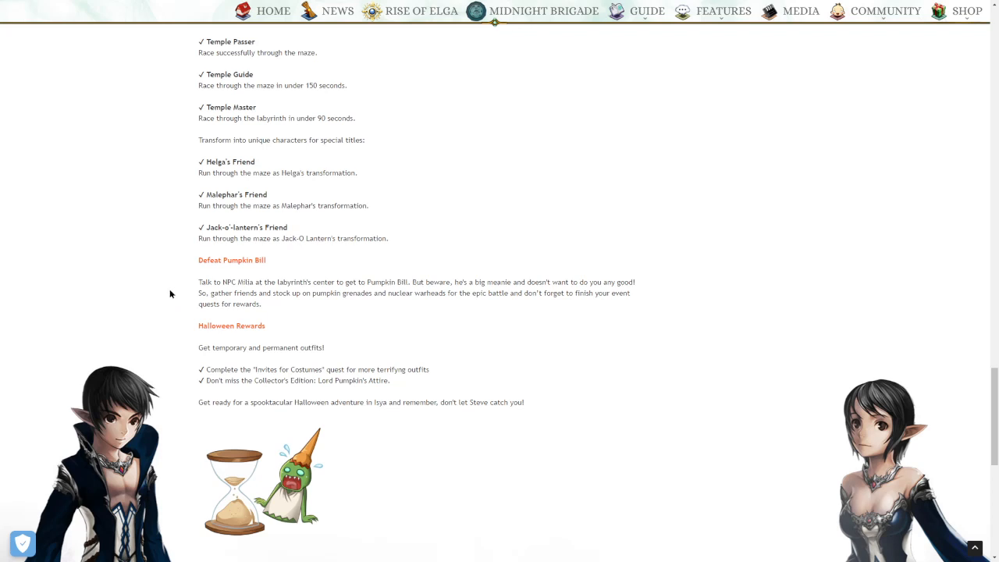
mouse_move(149, 307)
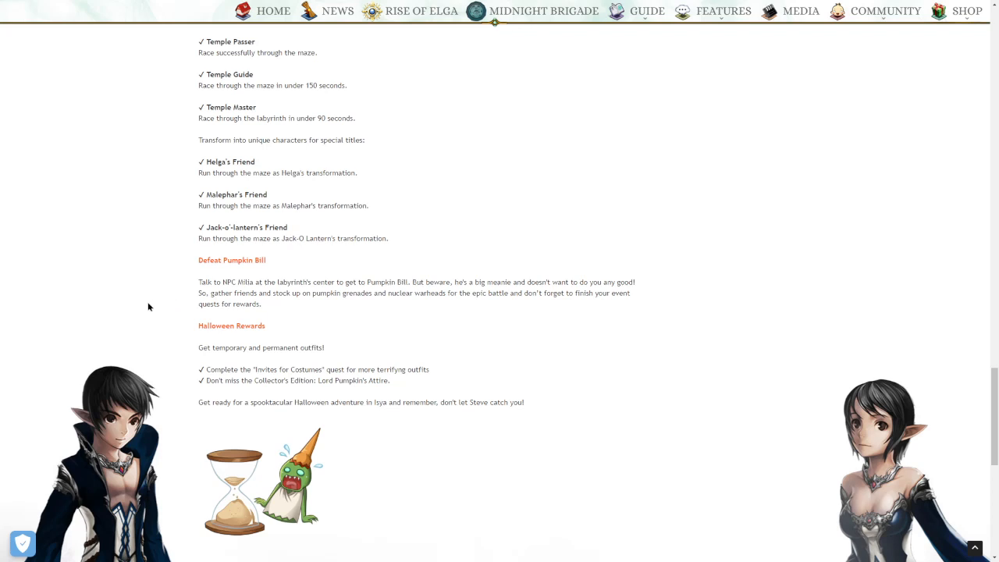
mouse_move(166, 311)
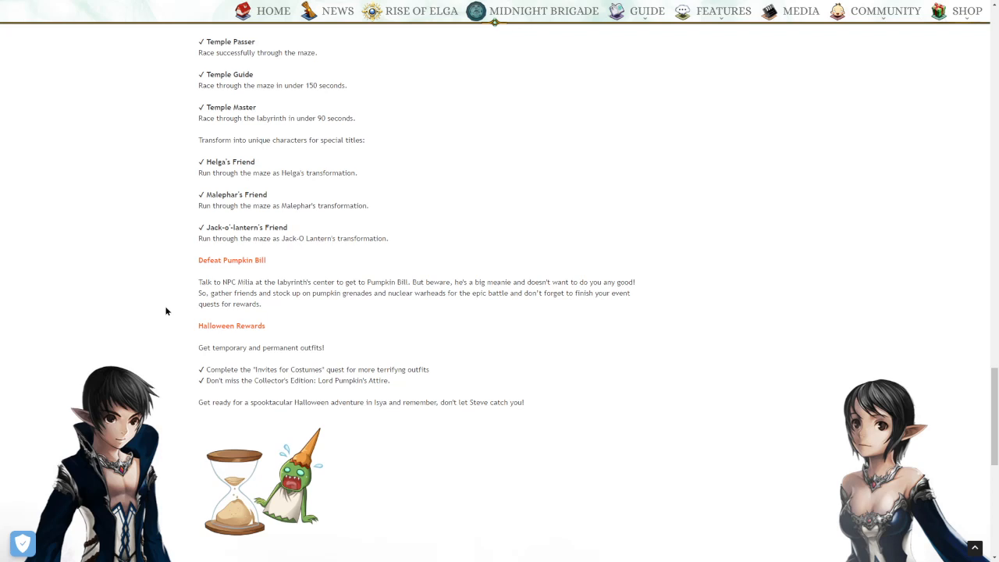
mouse_move(164, 316)
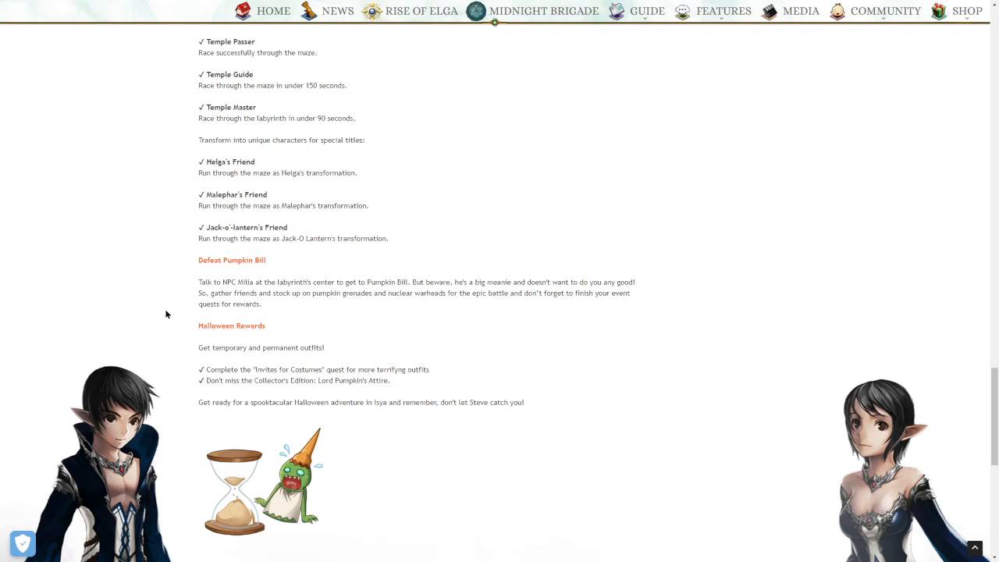
mouse_move(166, 320)
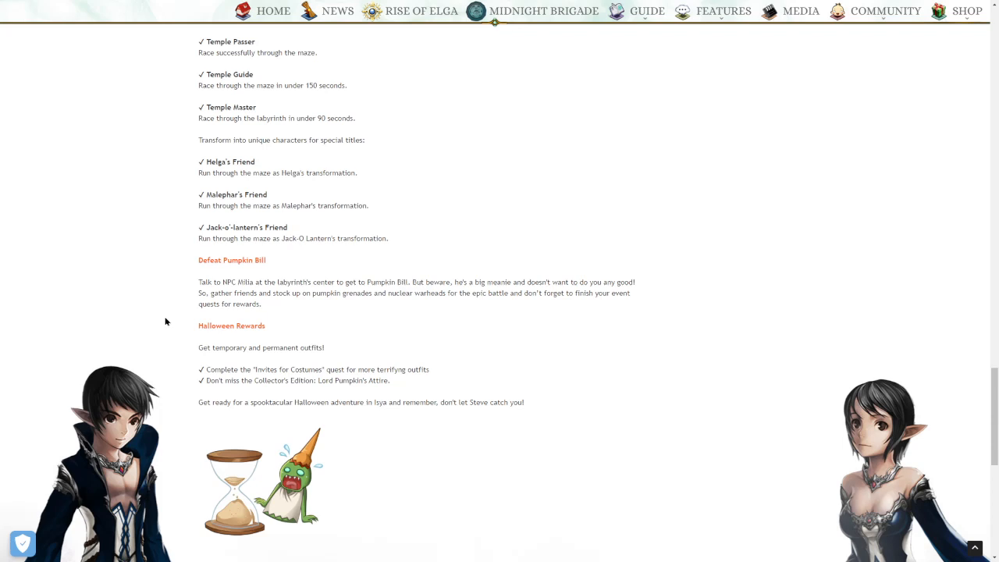
mouse_move(164, 326)
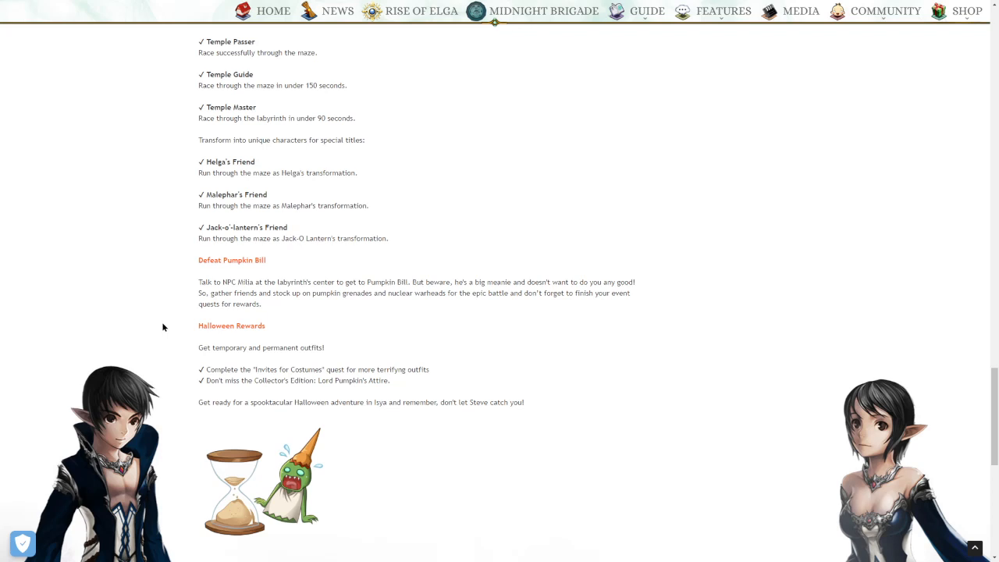
mouse_move(163, 323)
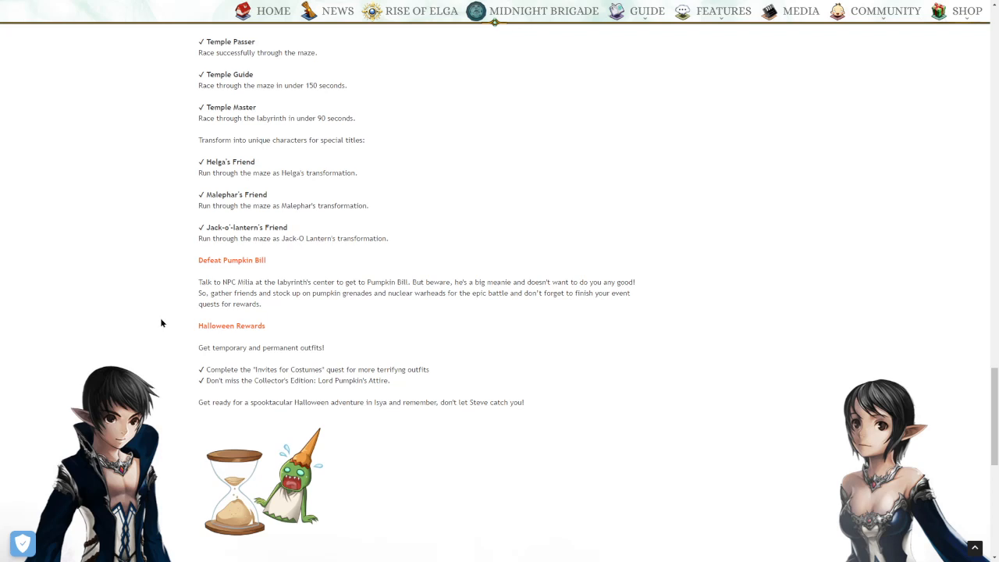
scroll("down", 3)
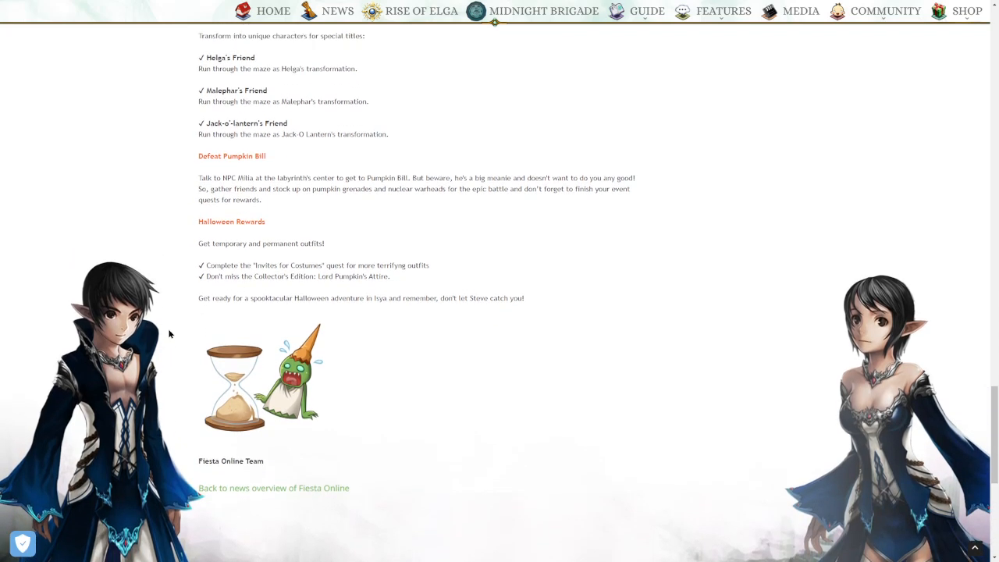
mouse_move(170, 289)
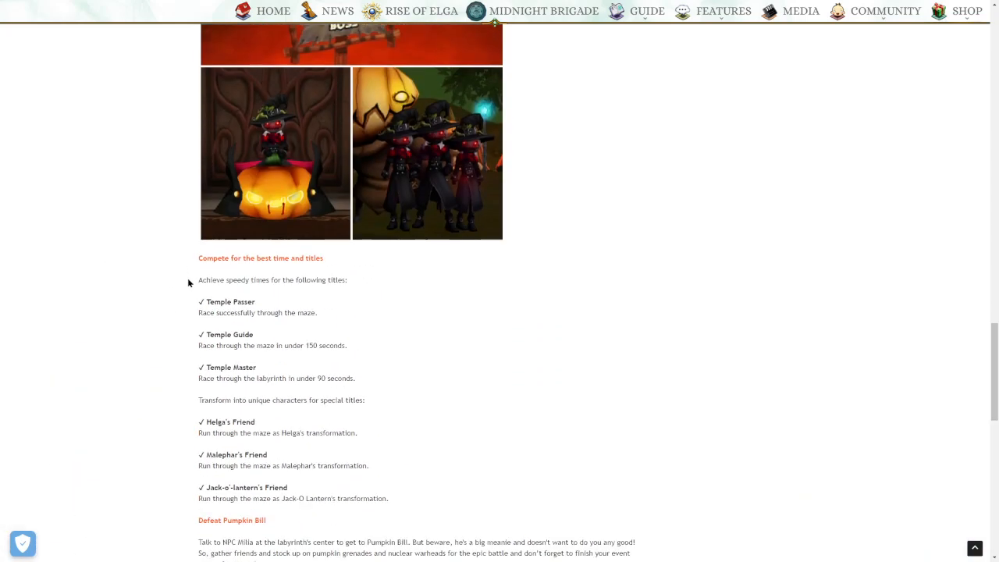
scroll("down", 3)
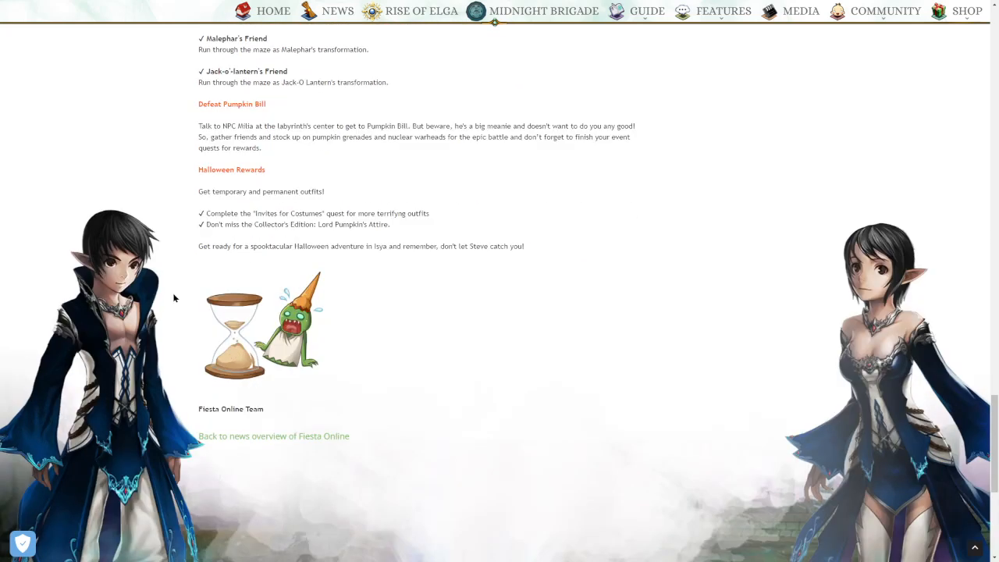
mouse_move(221, 222)
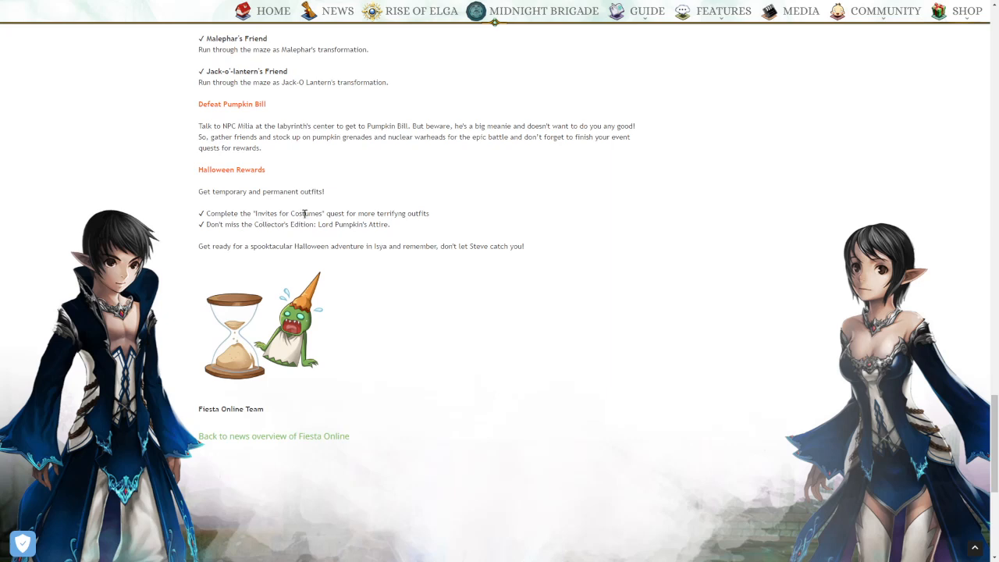
mouse_move(340, 270)
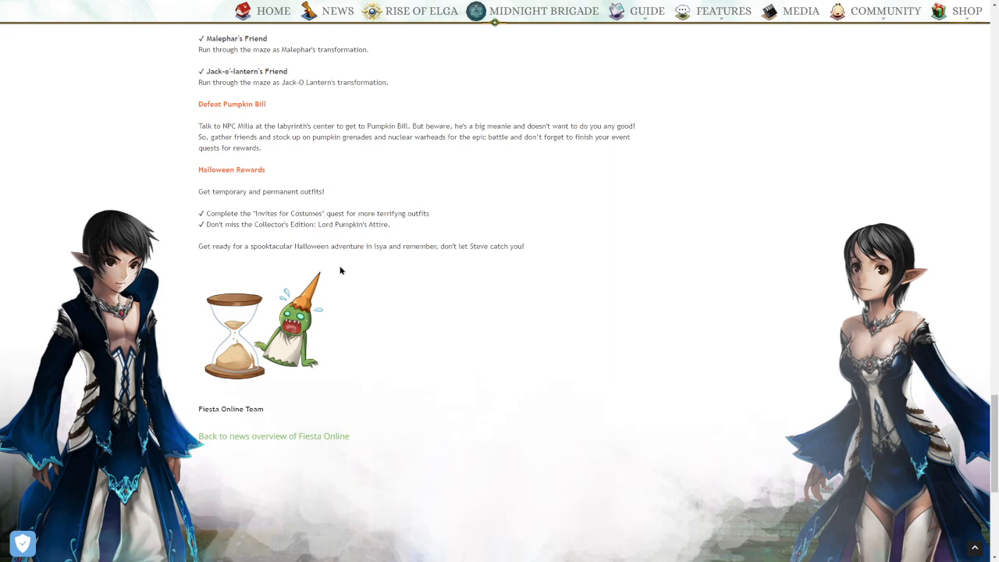
mouse_move(312, 279)
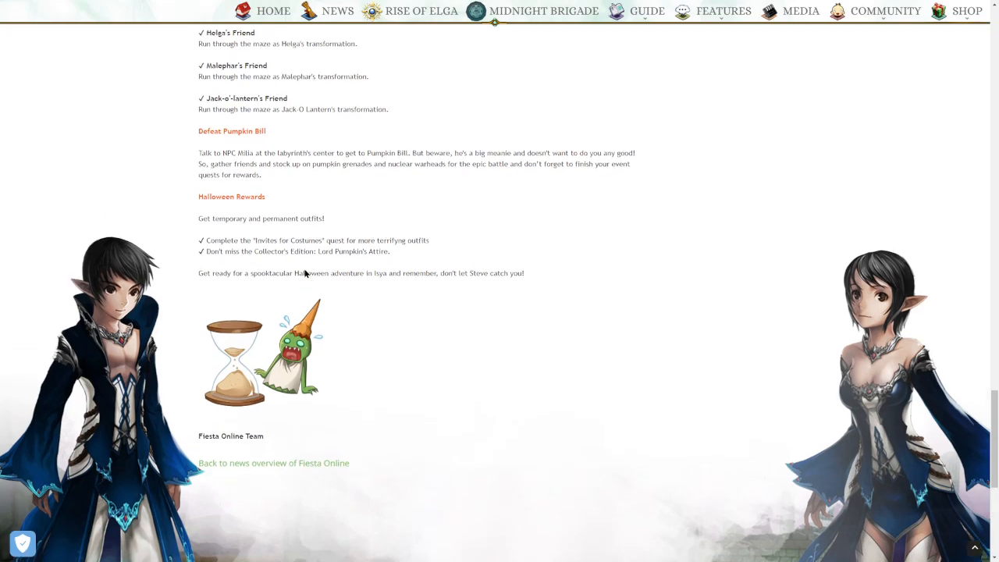
scroll("up", 3)
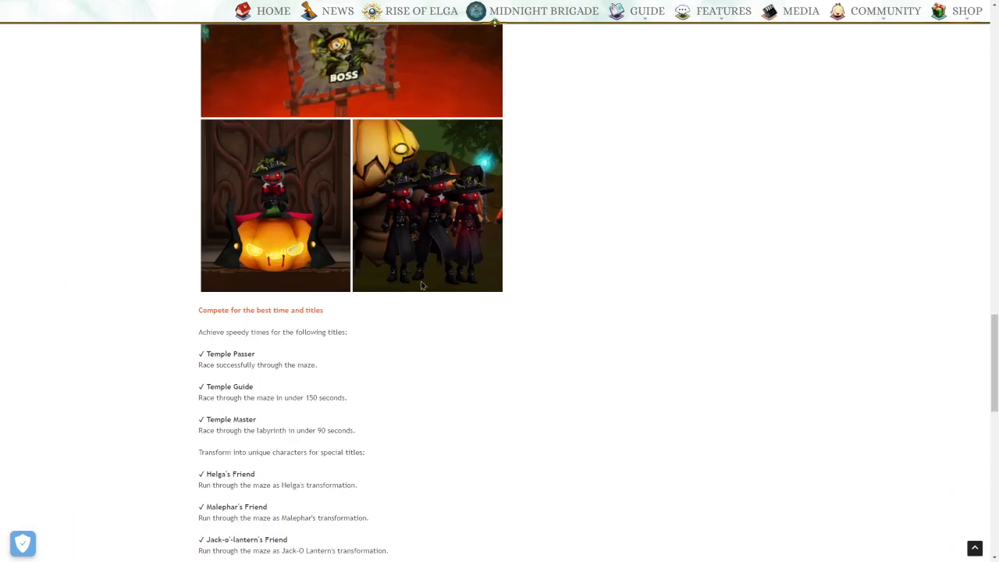
mouse_move(398, 307)
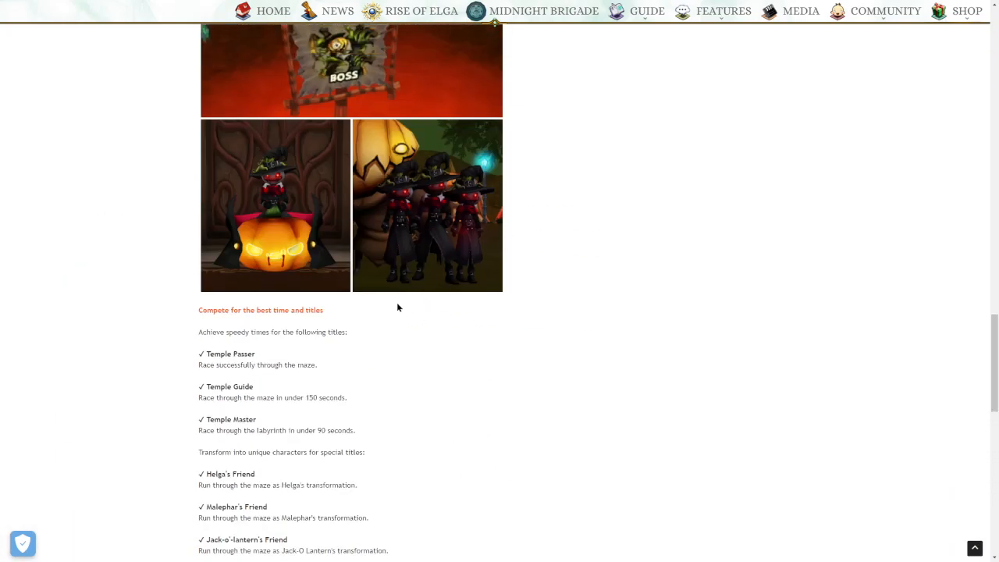
scroll("down", 3)
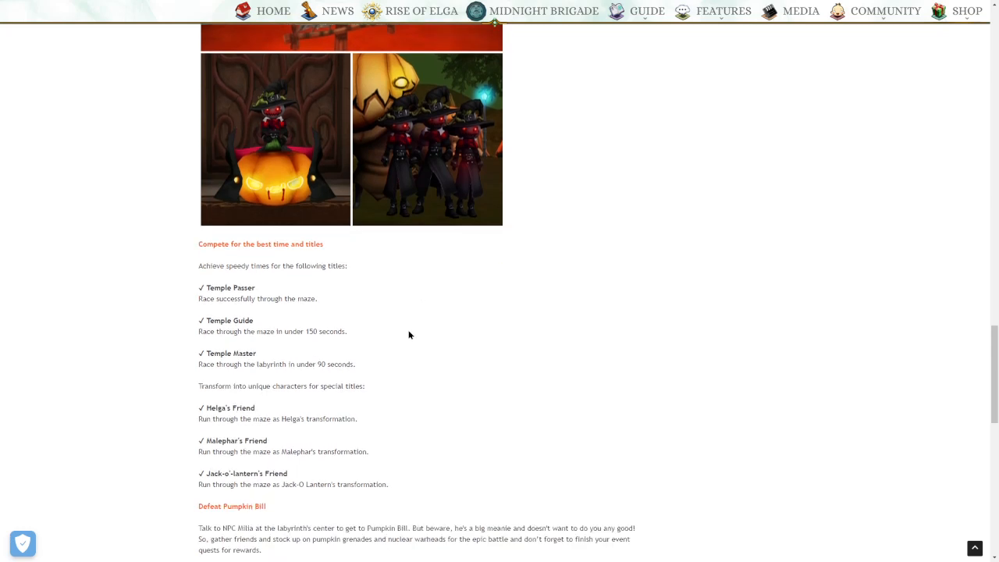
scroll("down", 3)
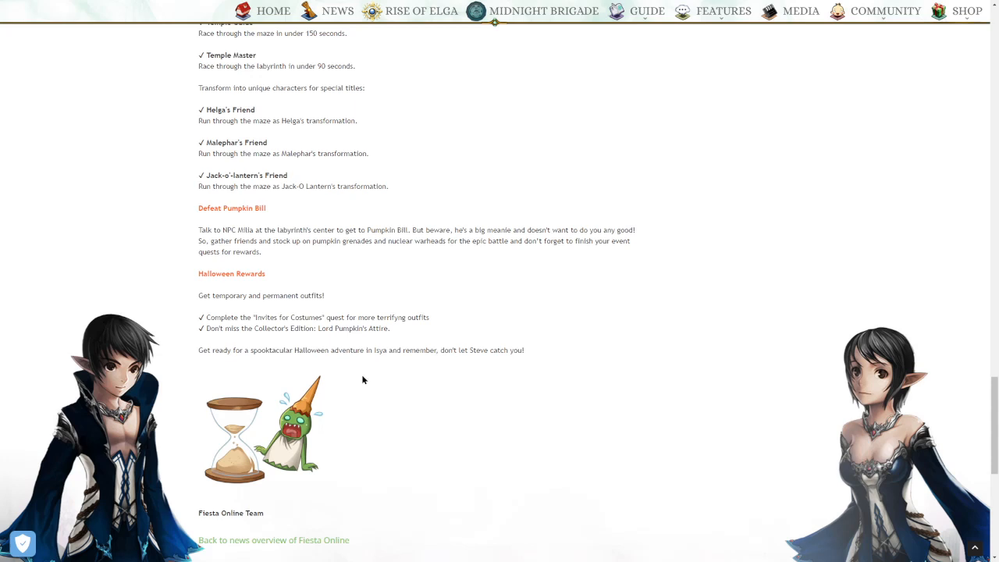
mouse_move(348, 380)
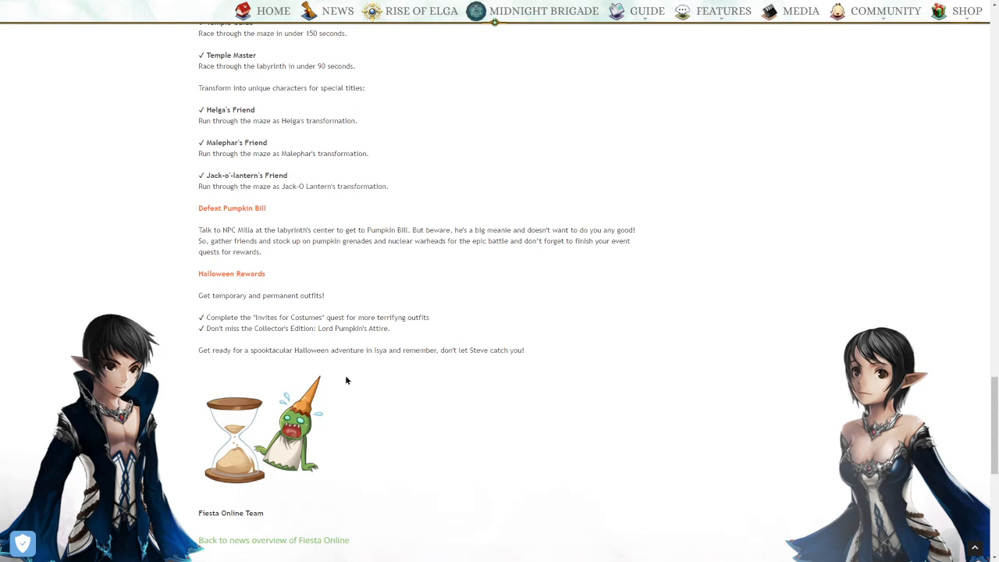
scroll("down", 3)
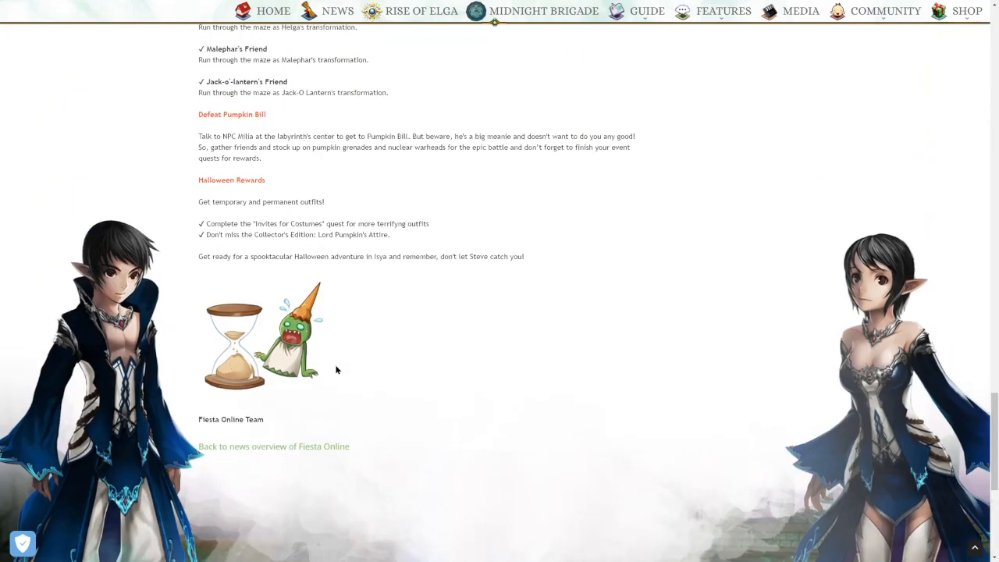
scroll("down", 3)
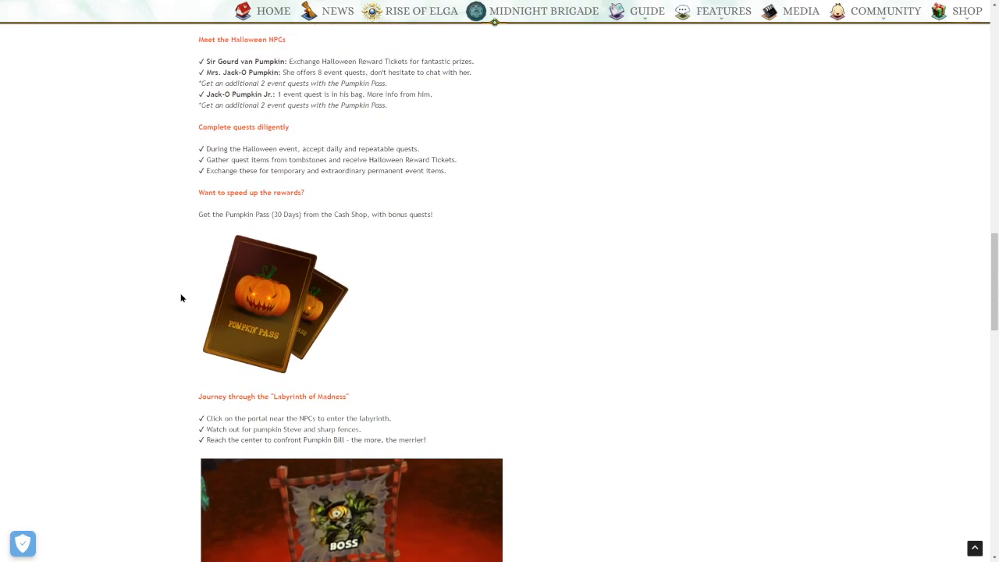
scroll("down", 3)
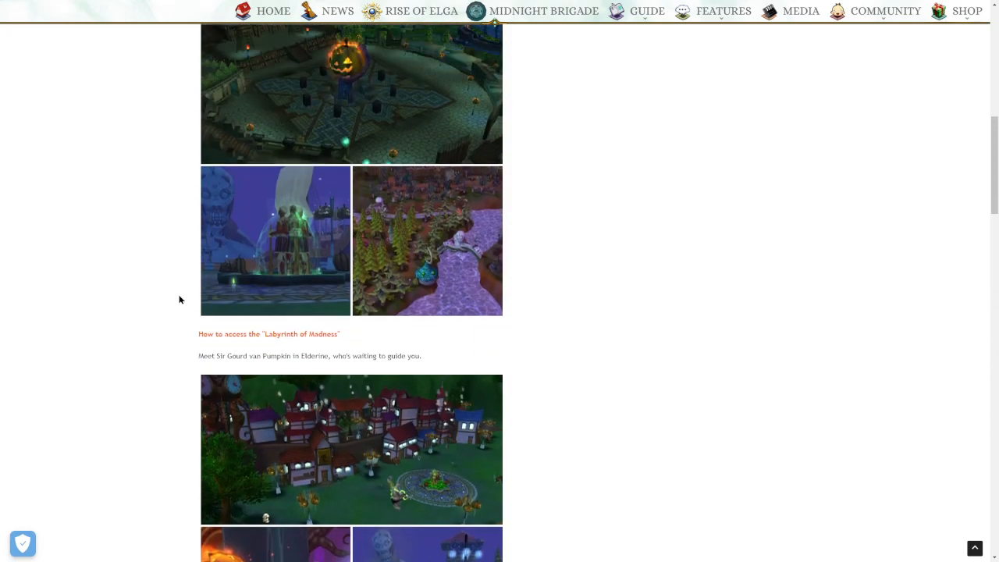
scroll("up", 3)
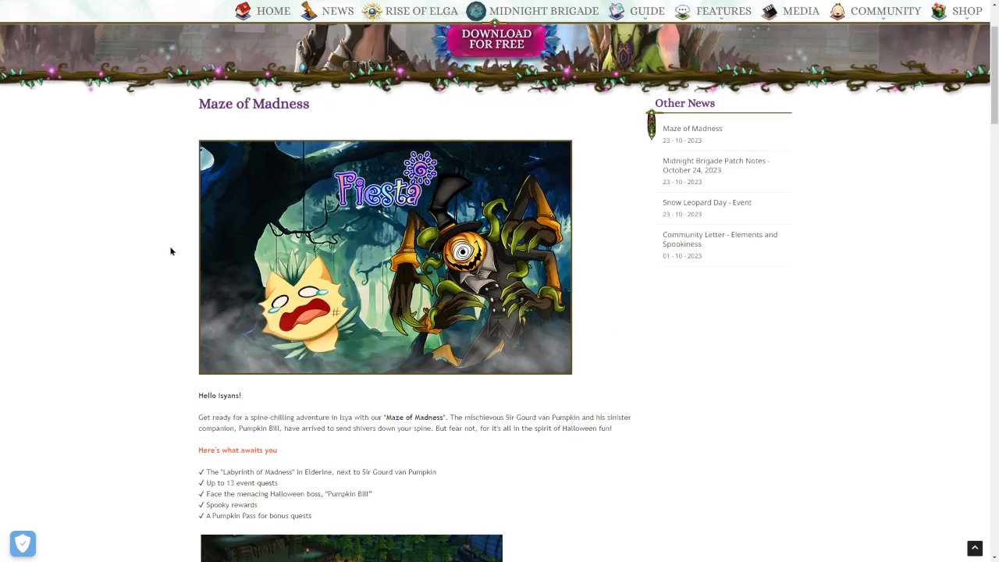
scroll("down", 3)
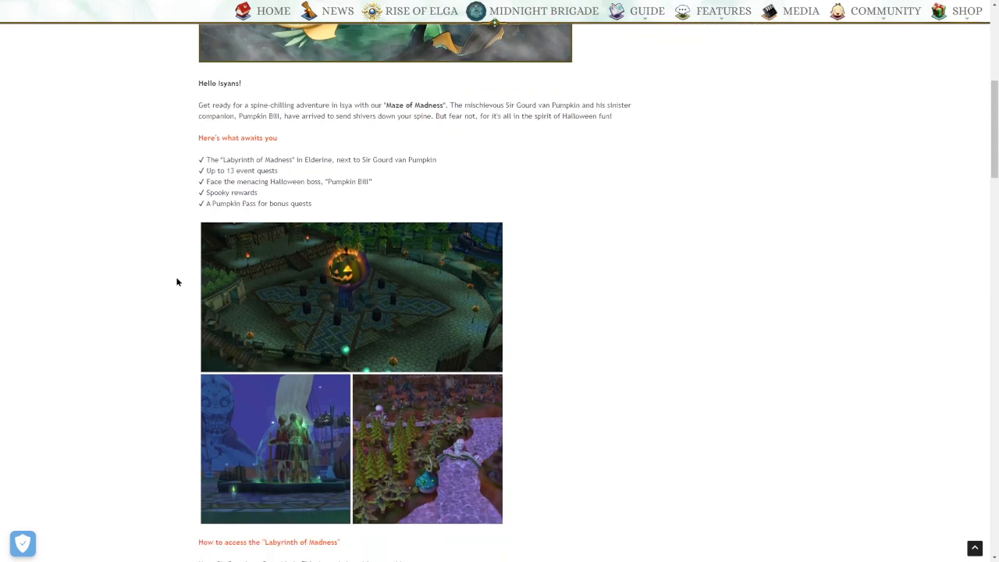
scroll("down", 3)
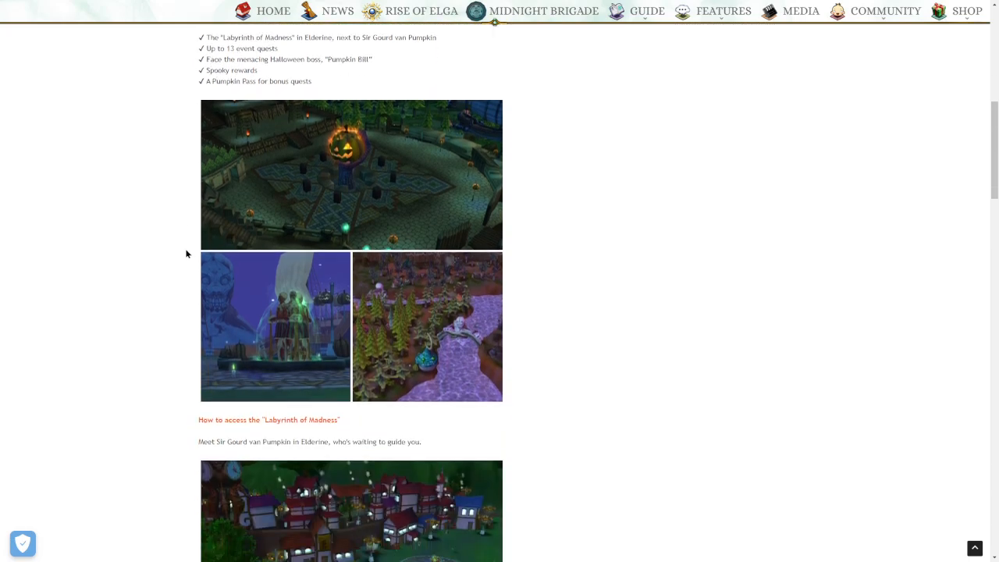
scroll("down", 3)
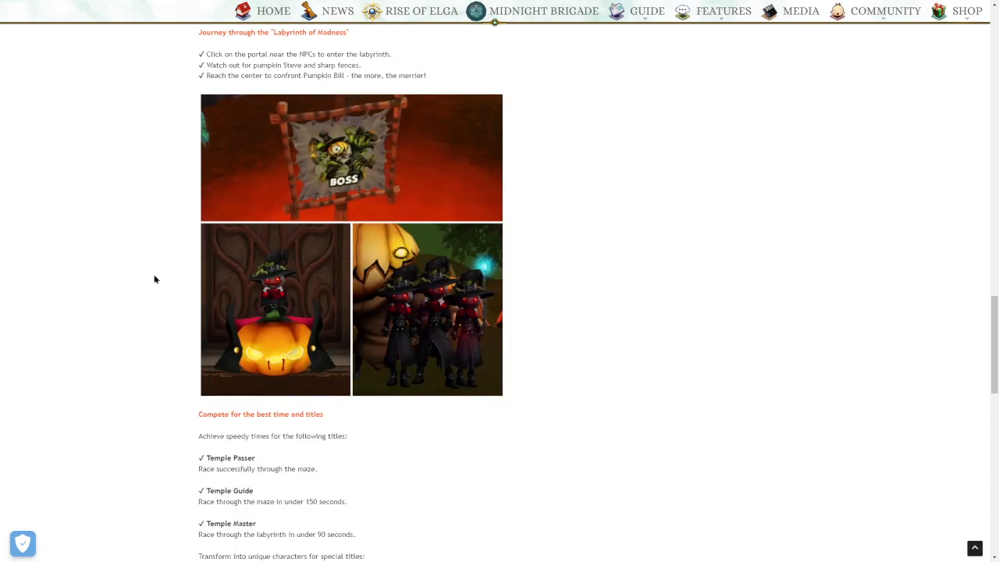
mouse_move(303, 330)
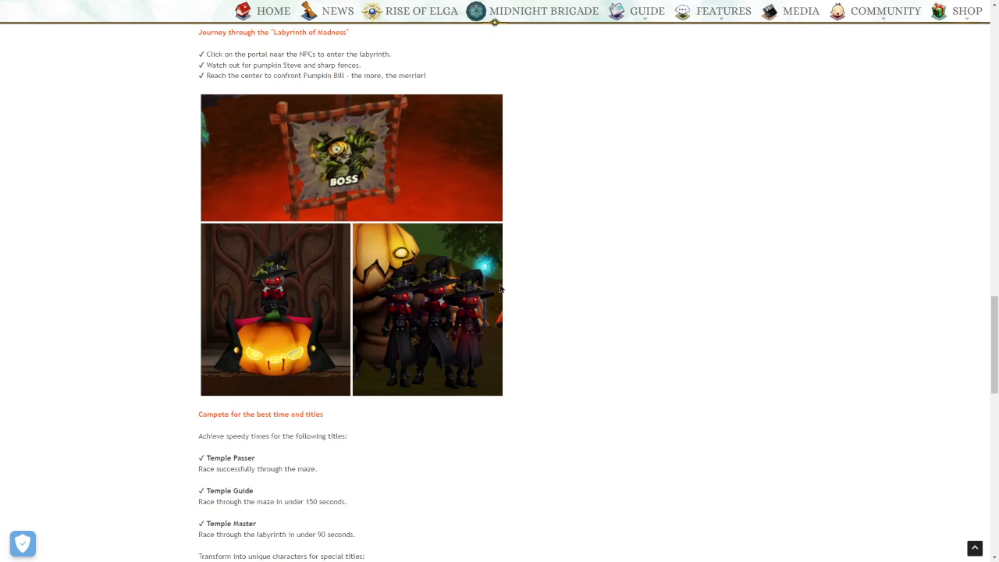
mouse_move(362, 314)
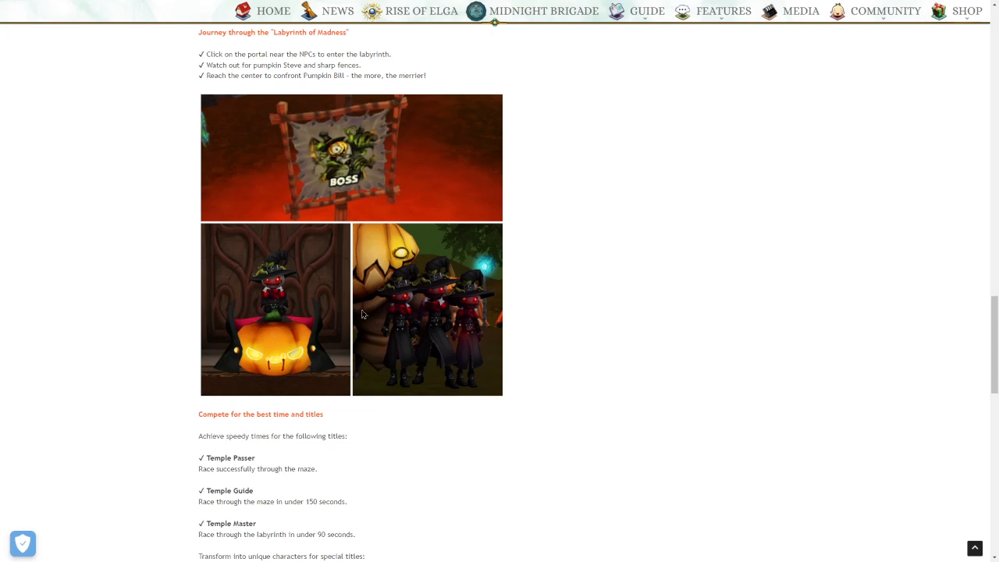
mouse_move(207, 384)
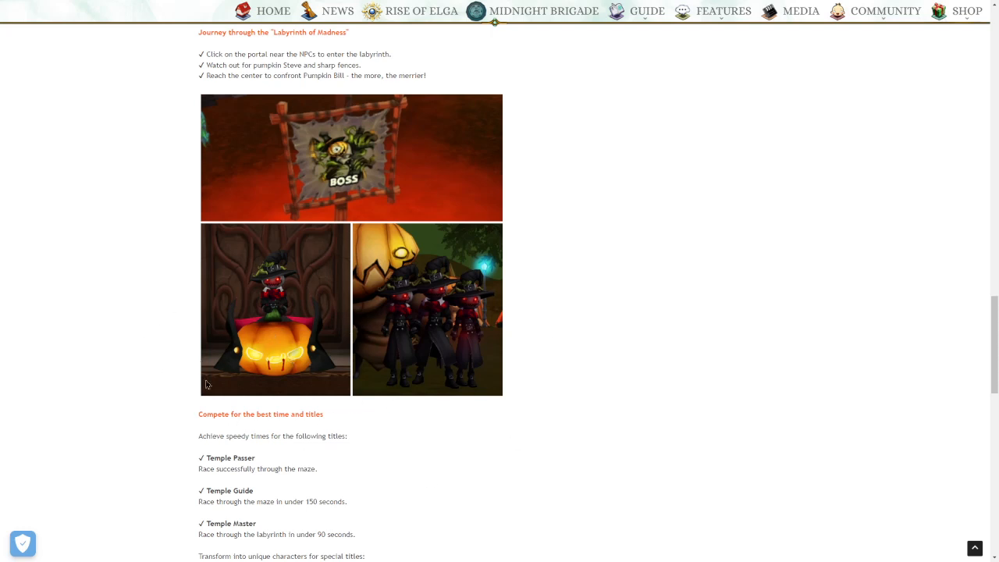
mouse_move(493, 263)
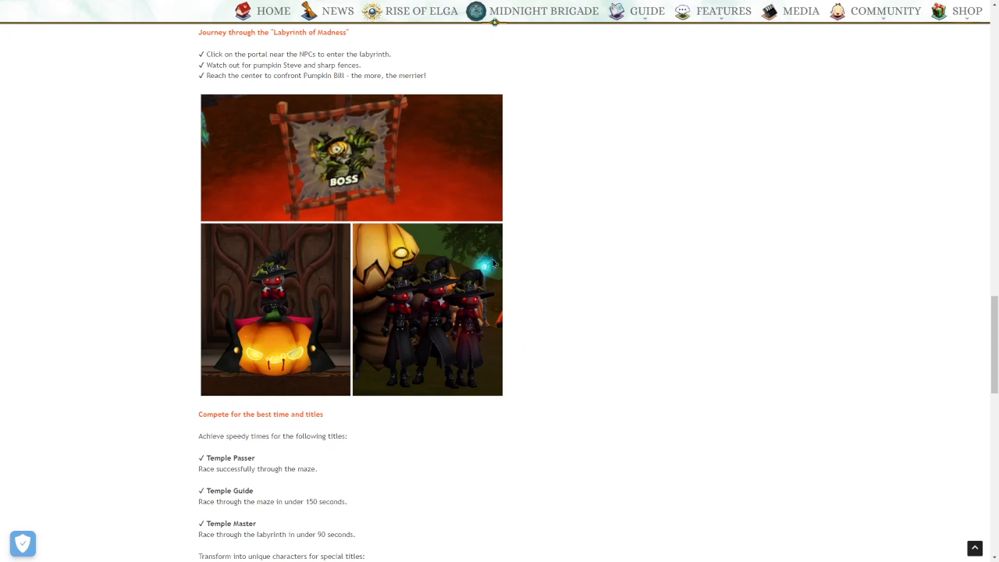
mouse_move(501, 336)
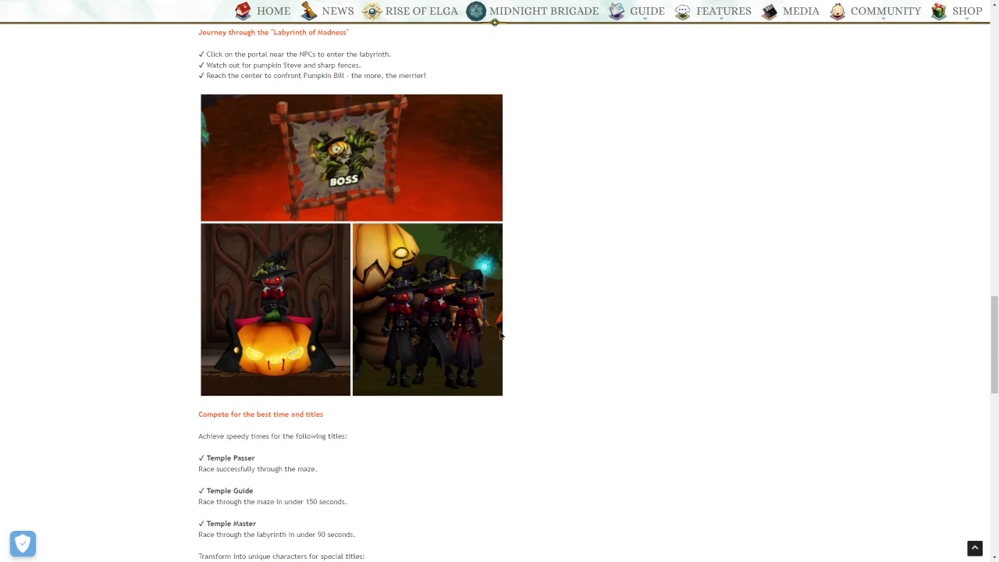
mouse_move(432, 282)
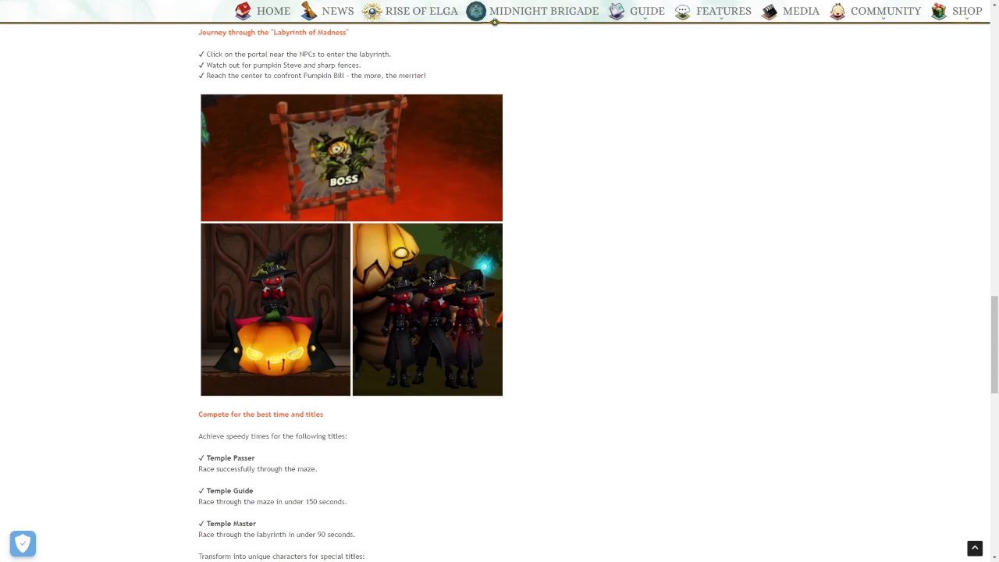
mouse_move(464, 389)
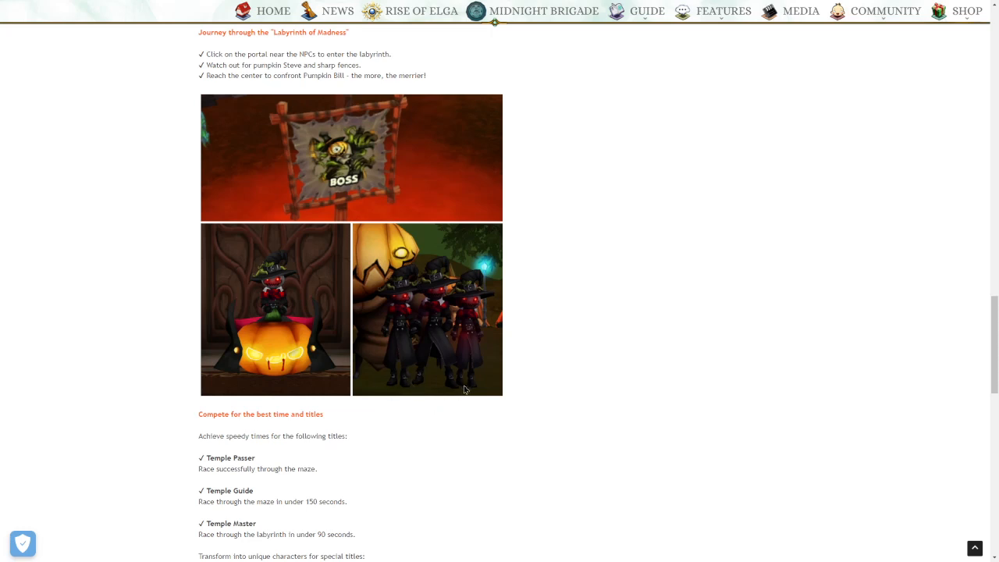
mouse_move(410, 408)
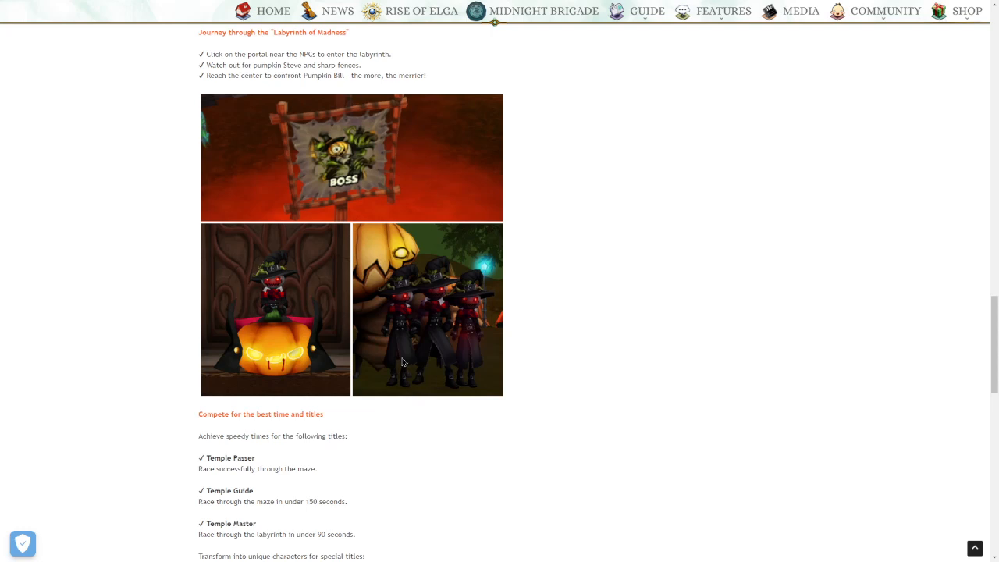
scroll("down", 3)
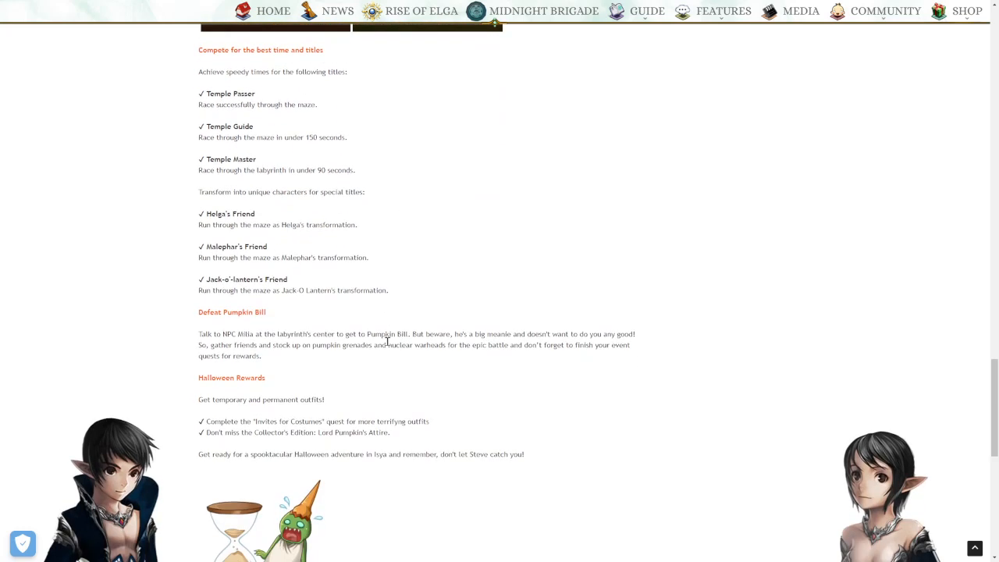
mouse_move(382, 342)
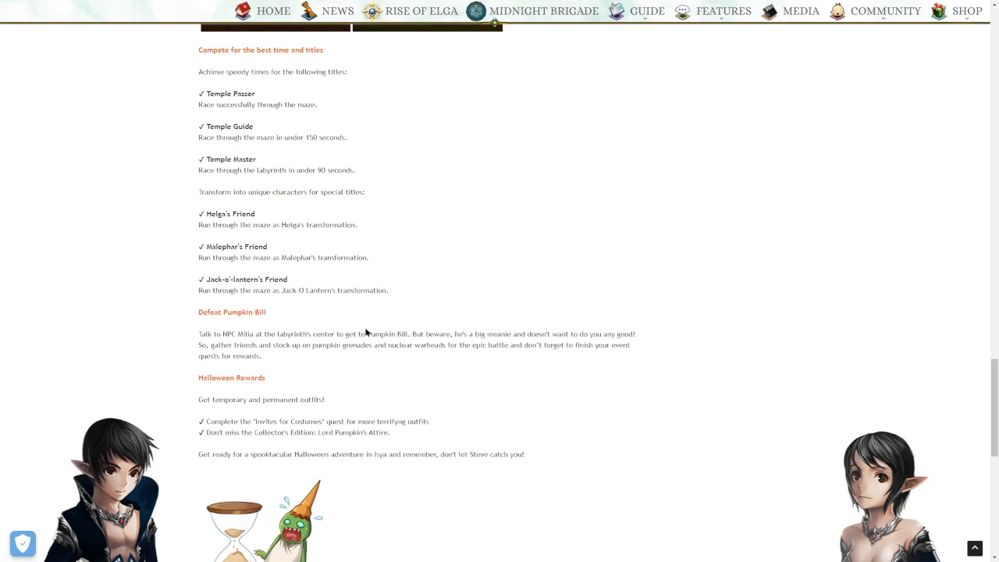
mouse_move(351, 304)
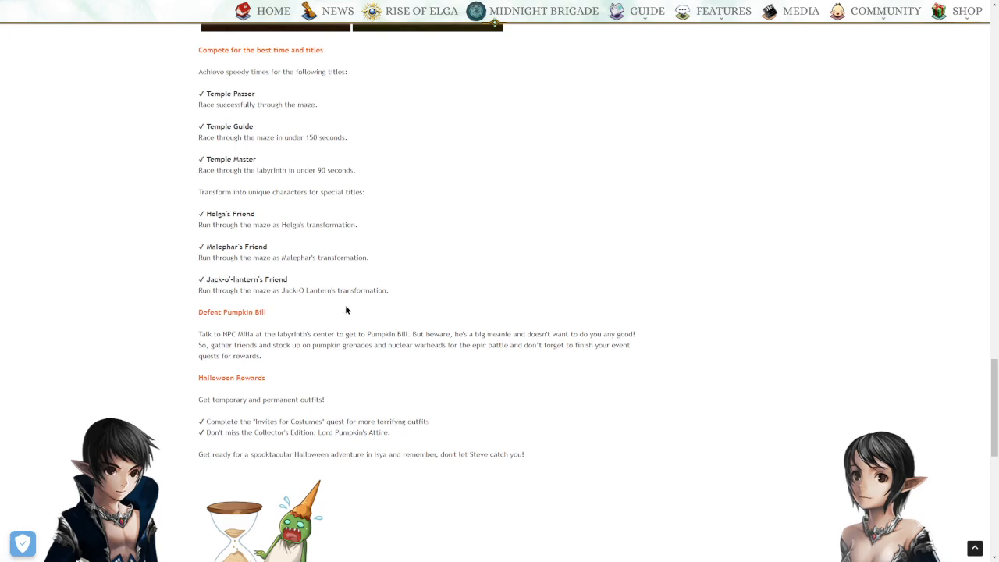
mouse_move(344, 307)
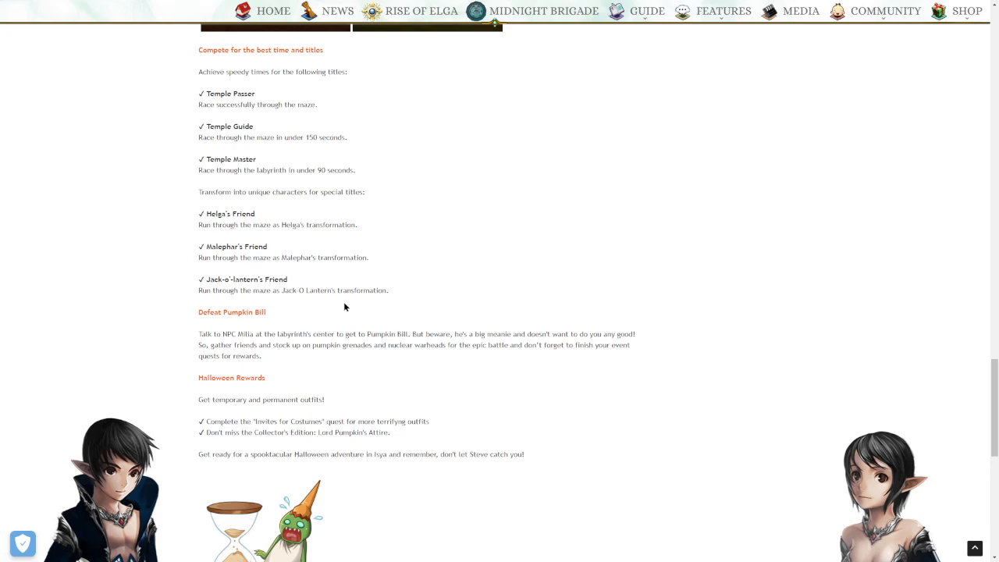
mouse_move(833, 317)
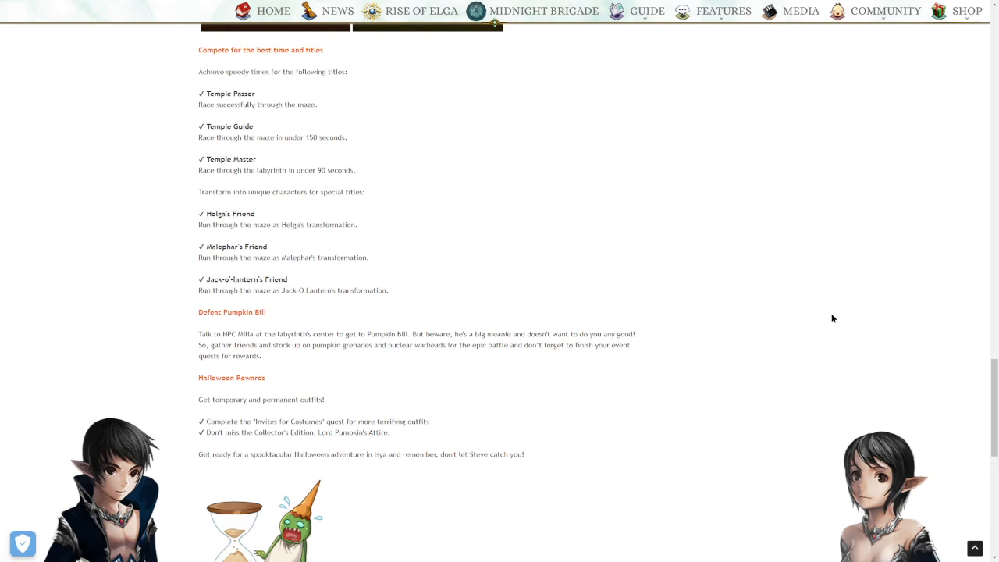